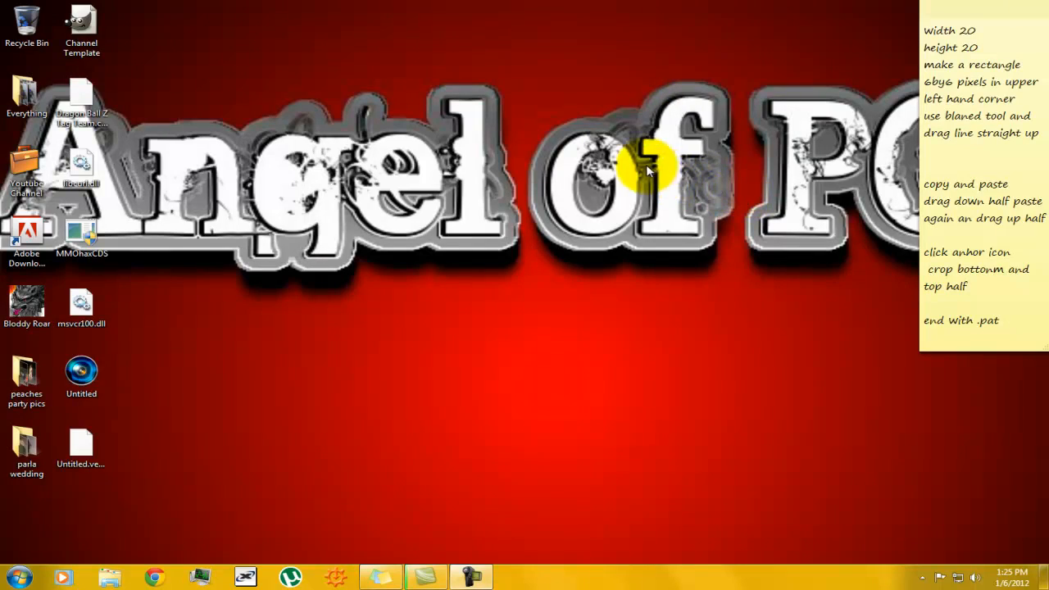
mouse_move(495, 339)
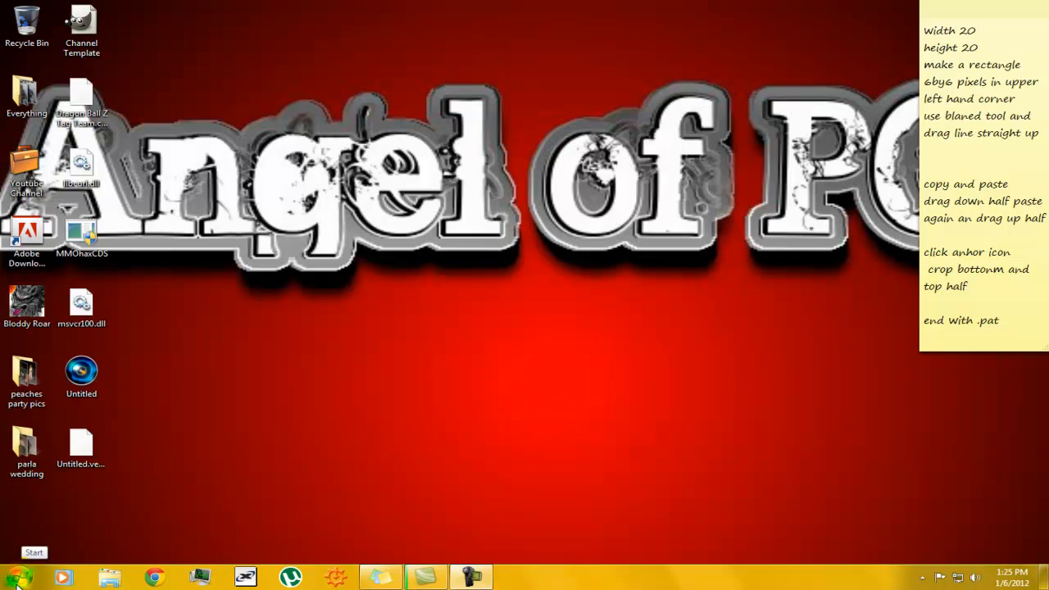
Launch GIMP 2.6 from its desktop shortcut
click(33, 551)
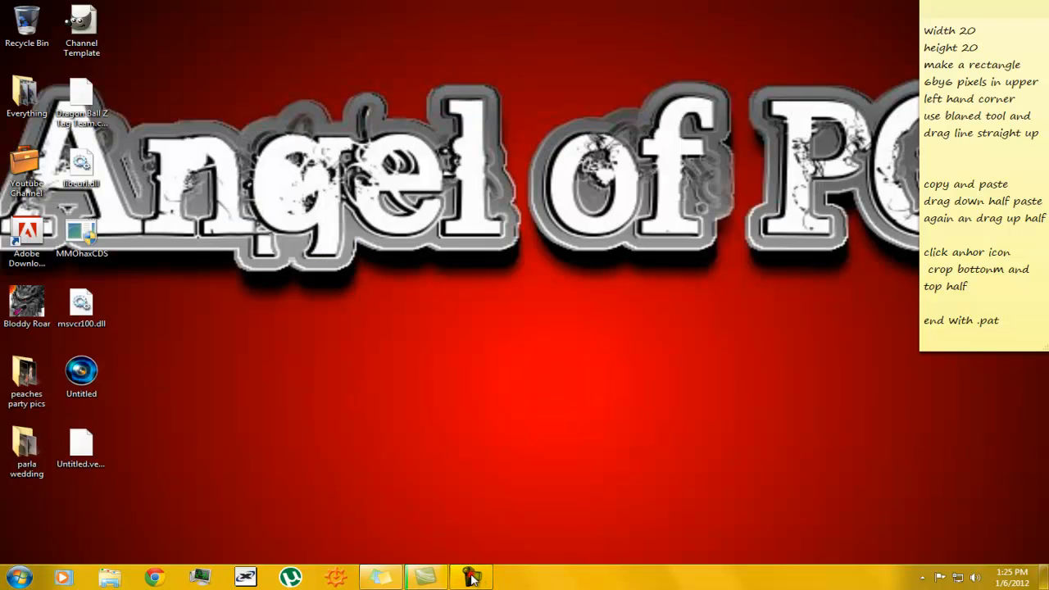
click(15, 577)
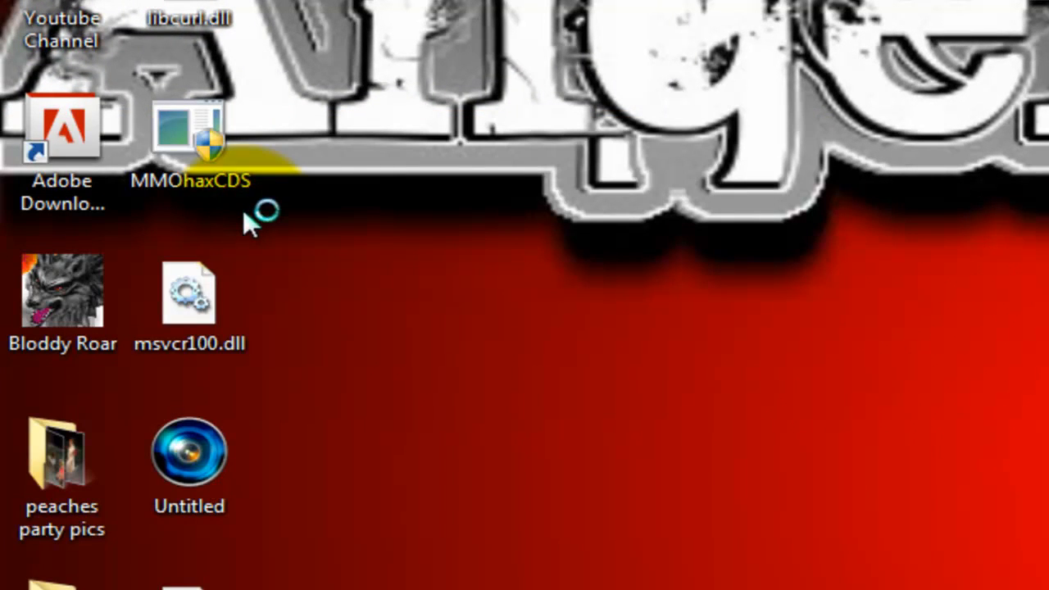
mouse_move(249, 227)
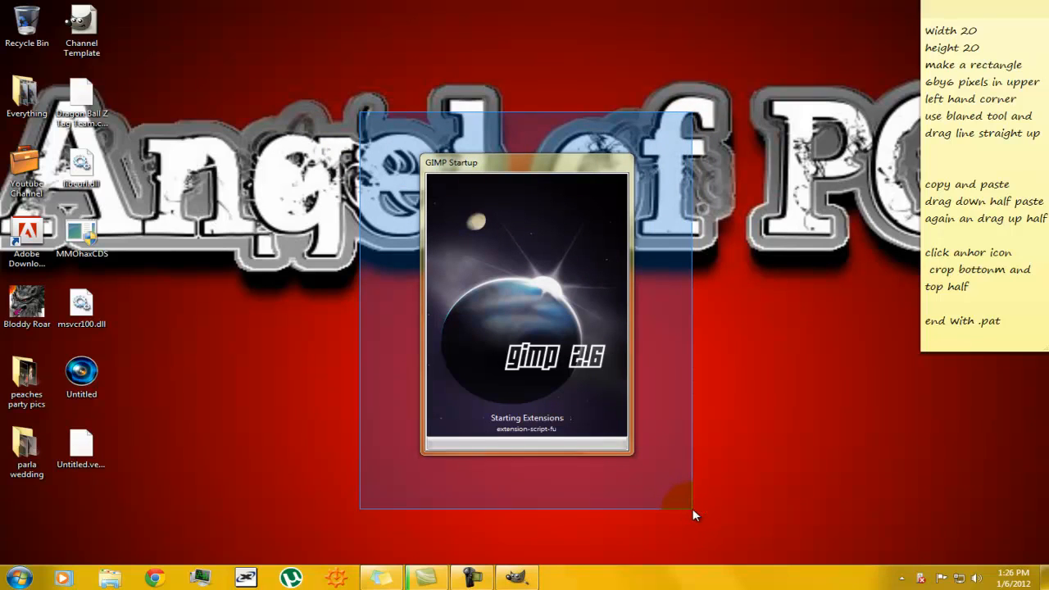
mouse_move(318, 114)
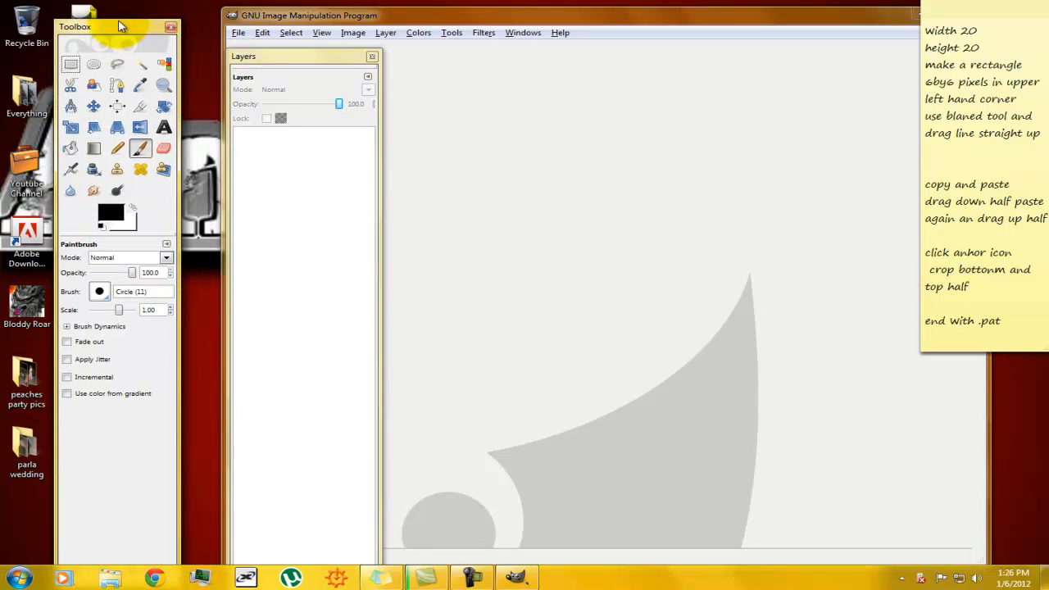
mouse_move(118, 23)
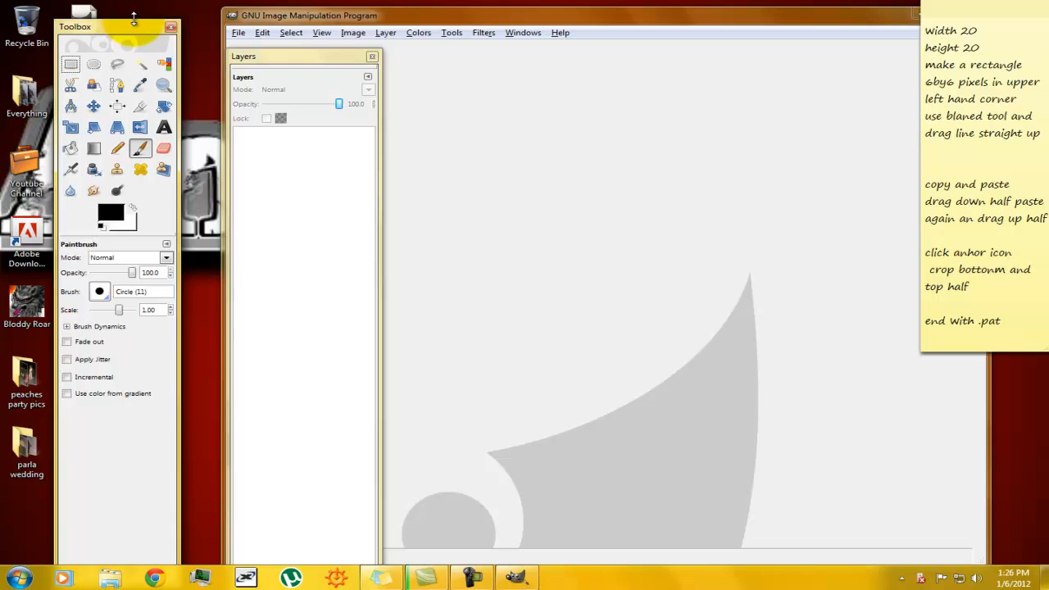
Move the Toolbox and Layers docks to the left edge, side by side, clearing the image window
drag(134, 20, 97, 14)
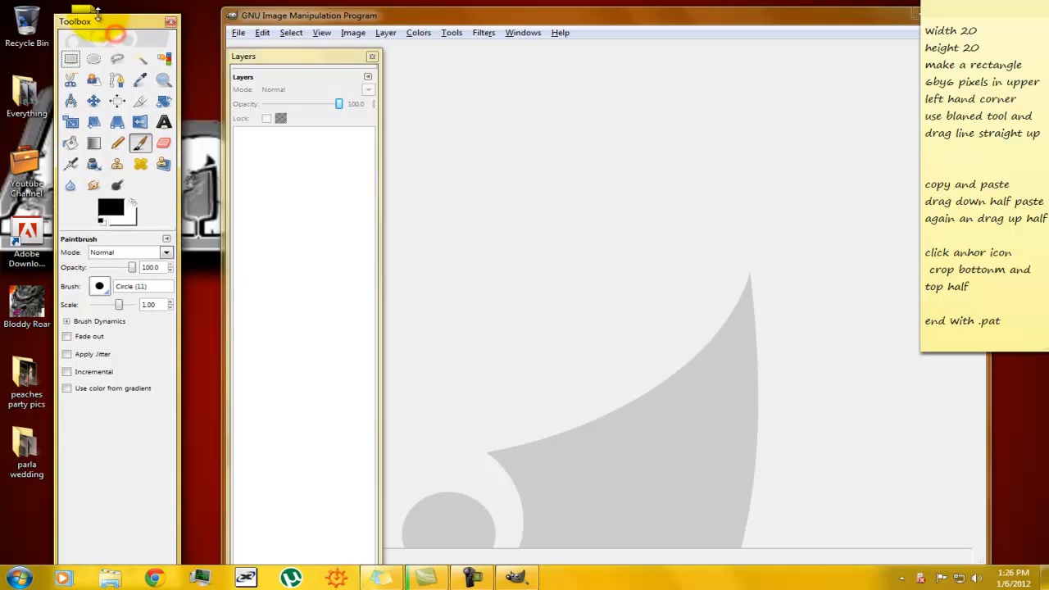
drag(98, 21, 85, 17)
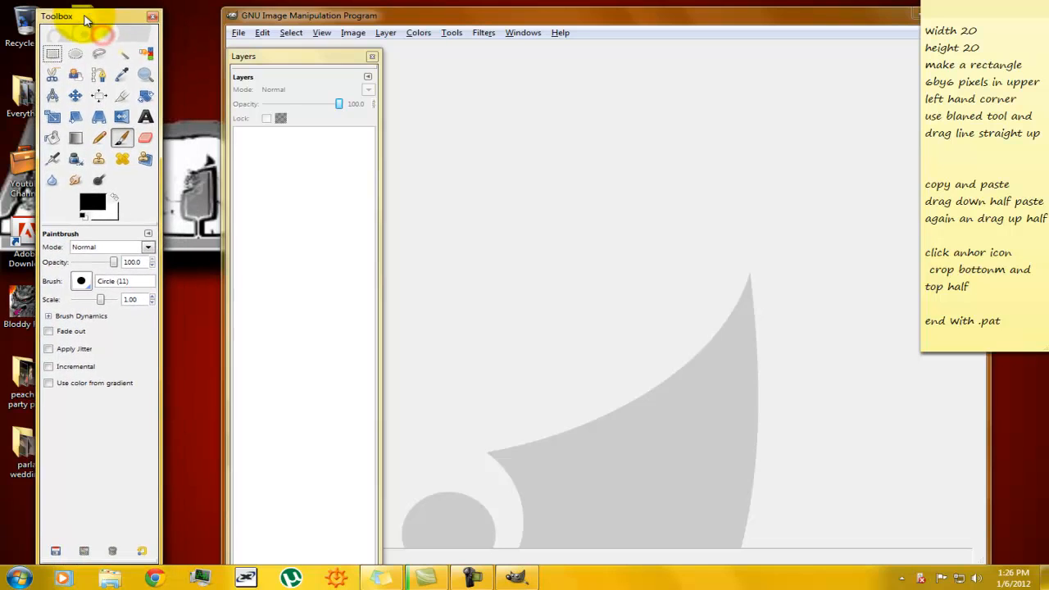
drag(57, 16, 23, 12)
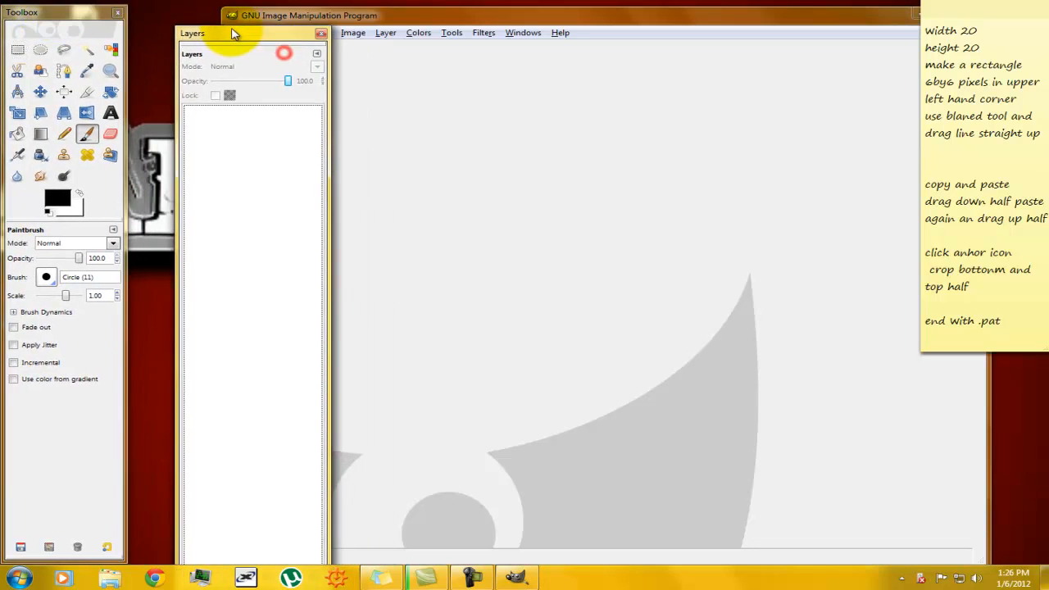
drag(233, 33, 203, 33)
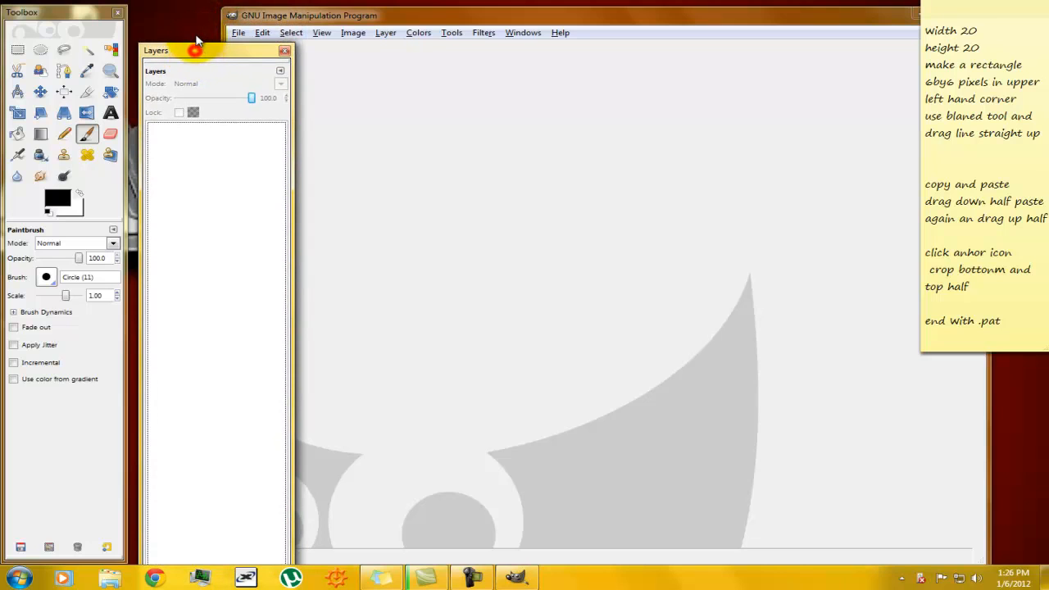
drag(196, 51, 207, 39)
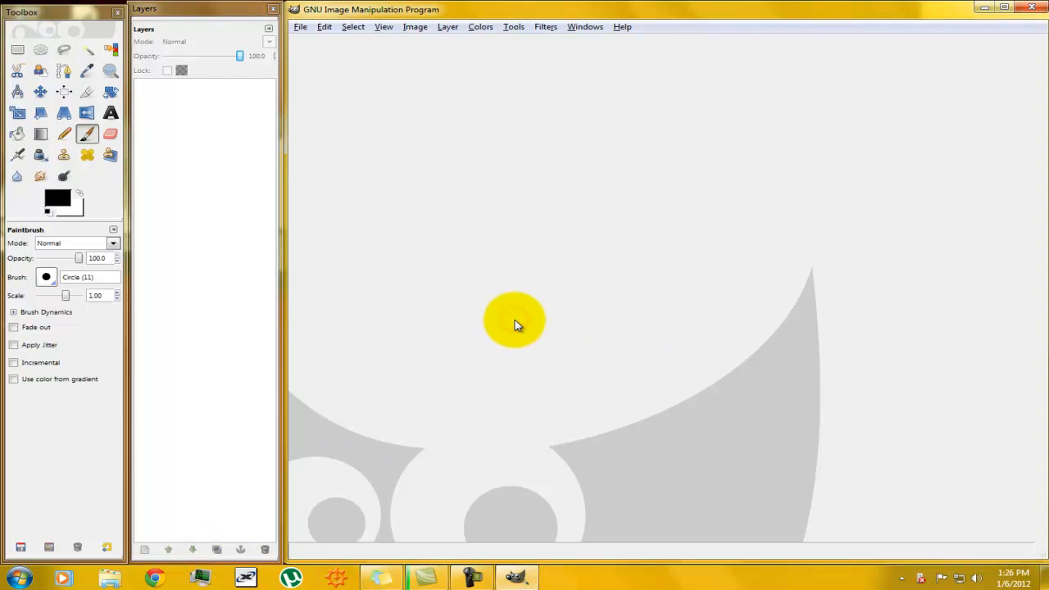
mouse_move(380, 295)
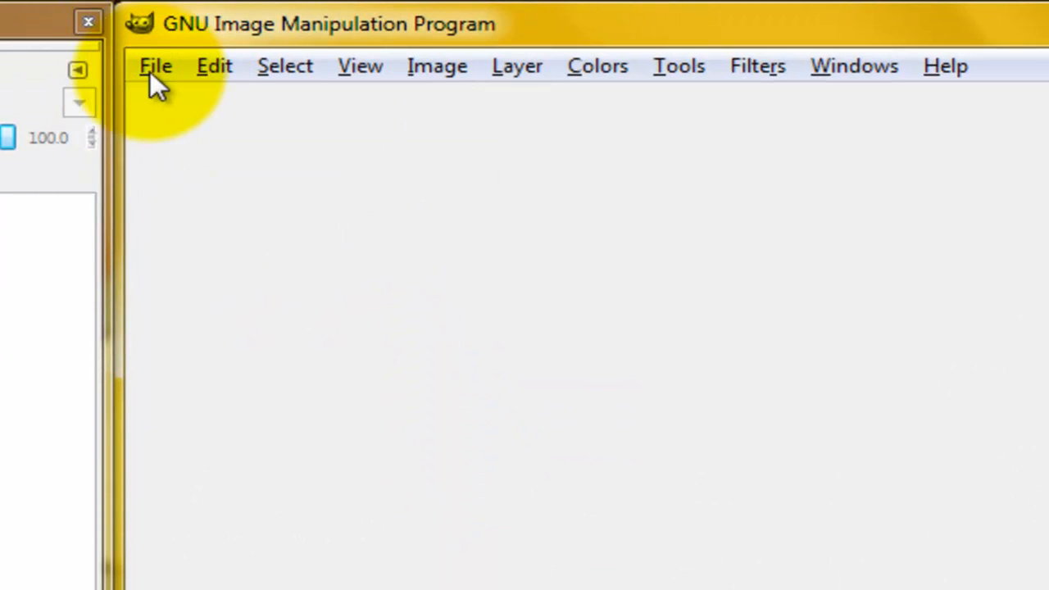
Create a new 20×20-pixel image via File > New
click(154, 65)
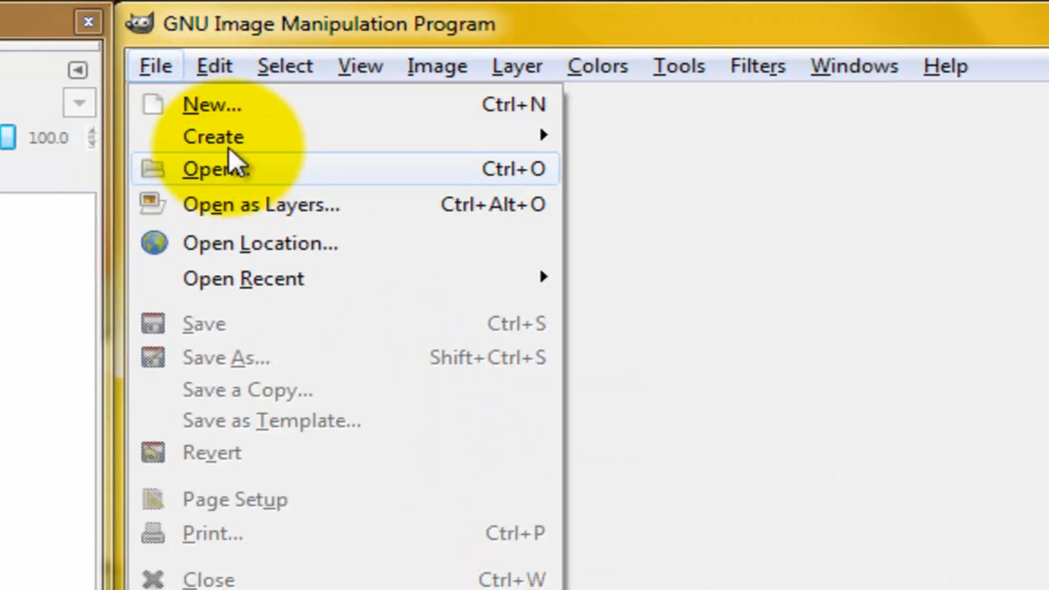
click(212, 105)
text(20)
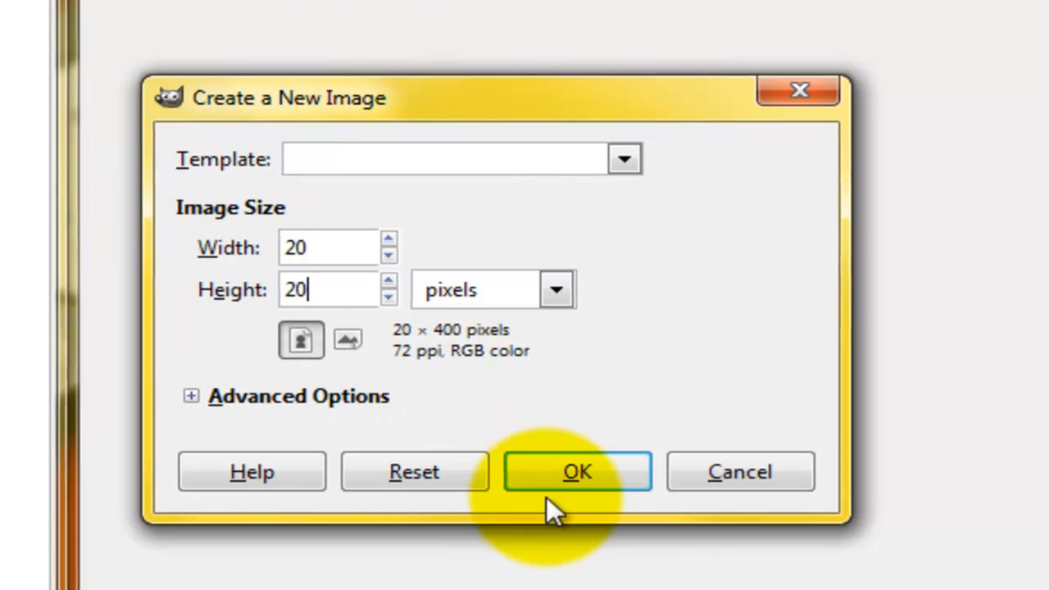
click(576, 472)
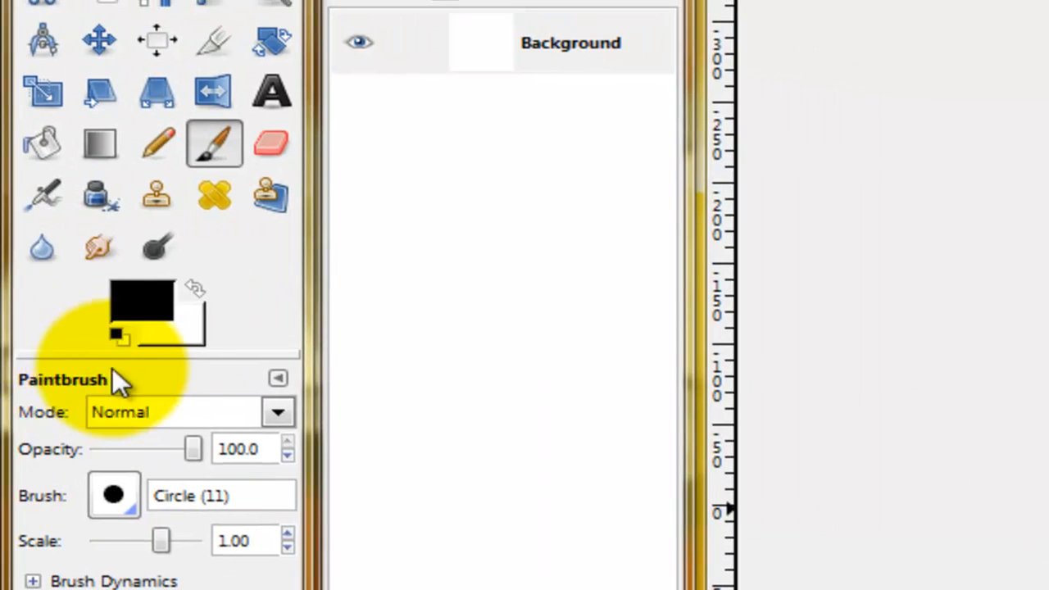
Activate the Bucket Fill tool and swap foreground and background colours
click(42, 143)
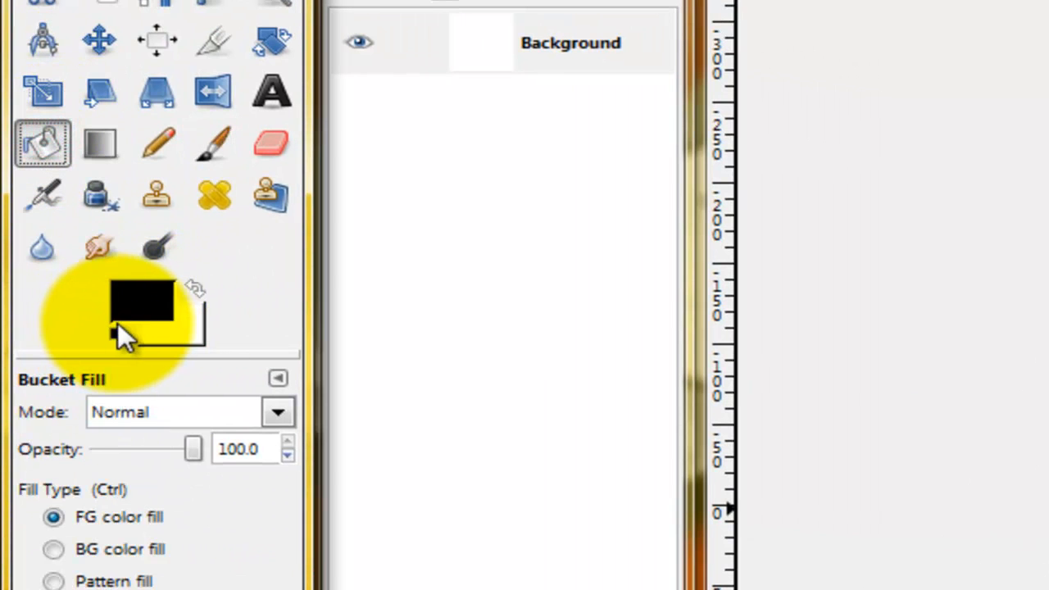
click(141, 302)
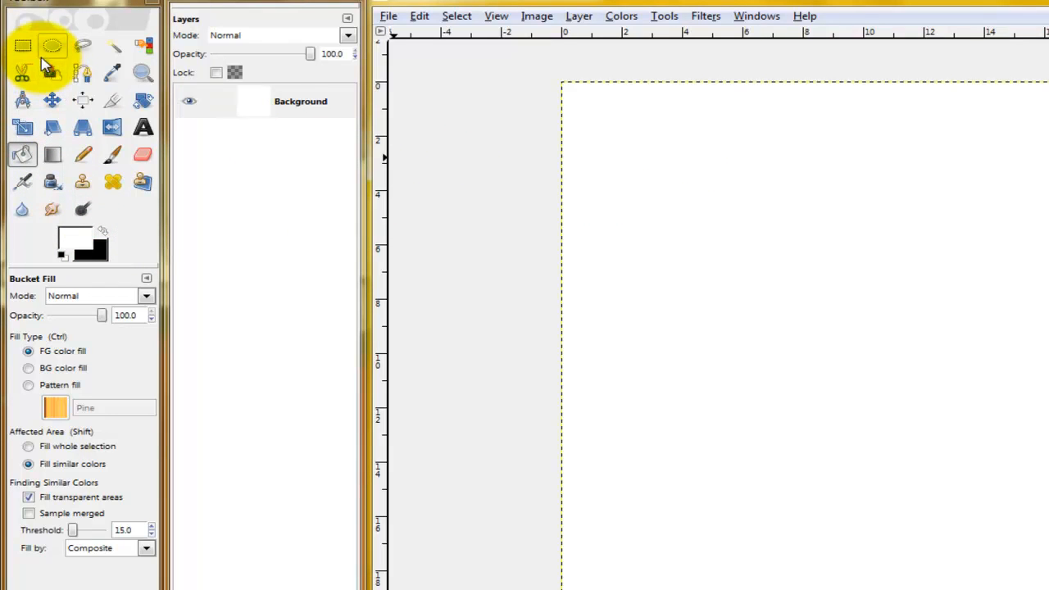
mouse_move(23, 46)
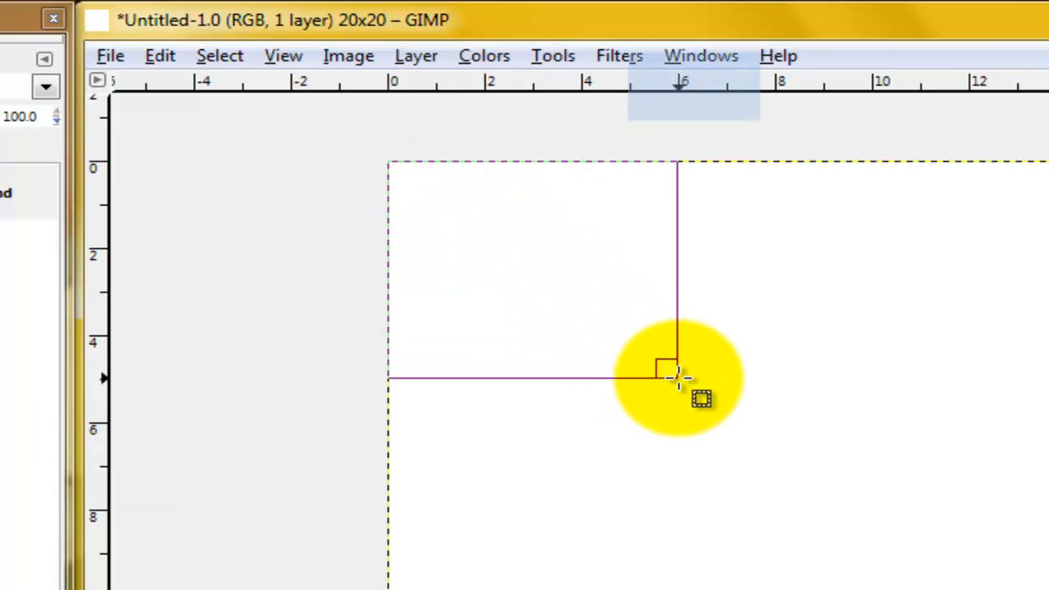
Select a small top-left rectangle and fill it with a red-to-yellow vertical gradient
drag(674, 377, 678, 413)
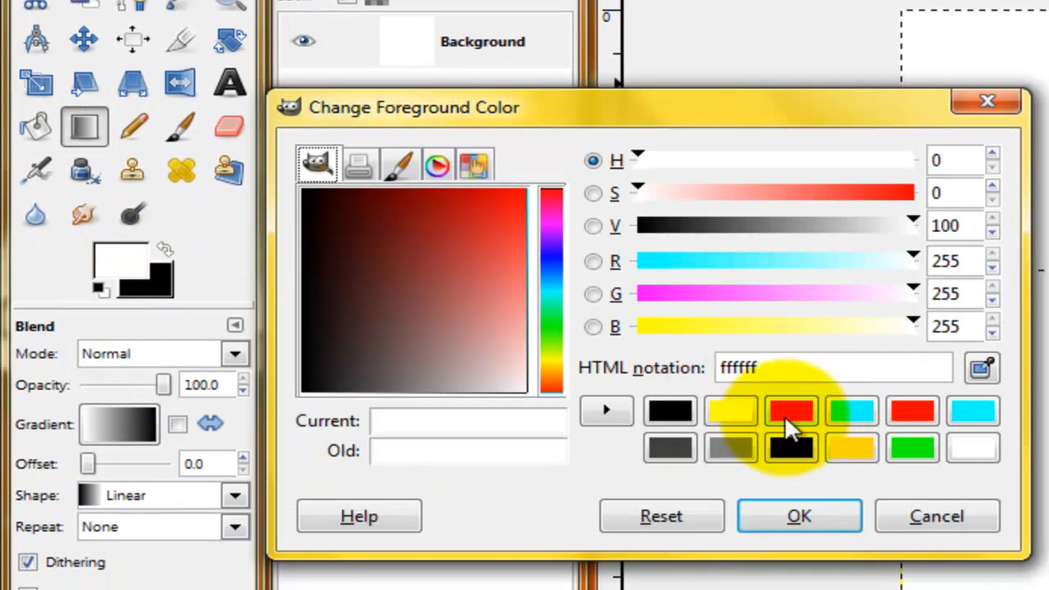
click(798, 515)
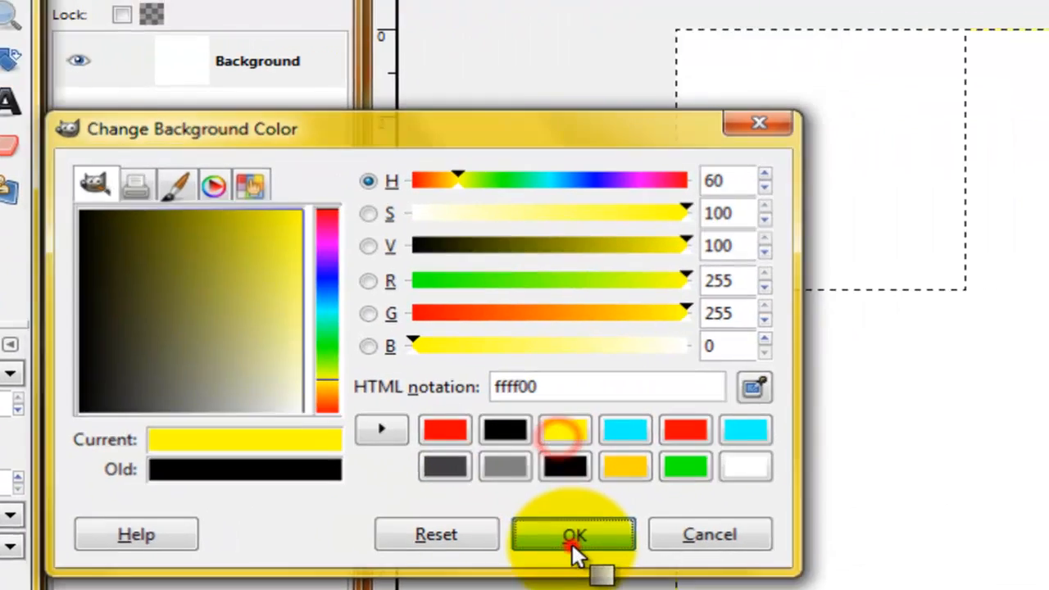
click(573, 534)
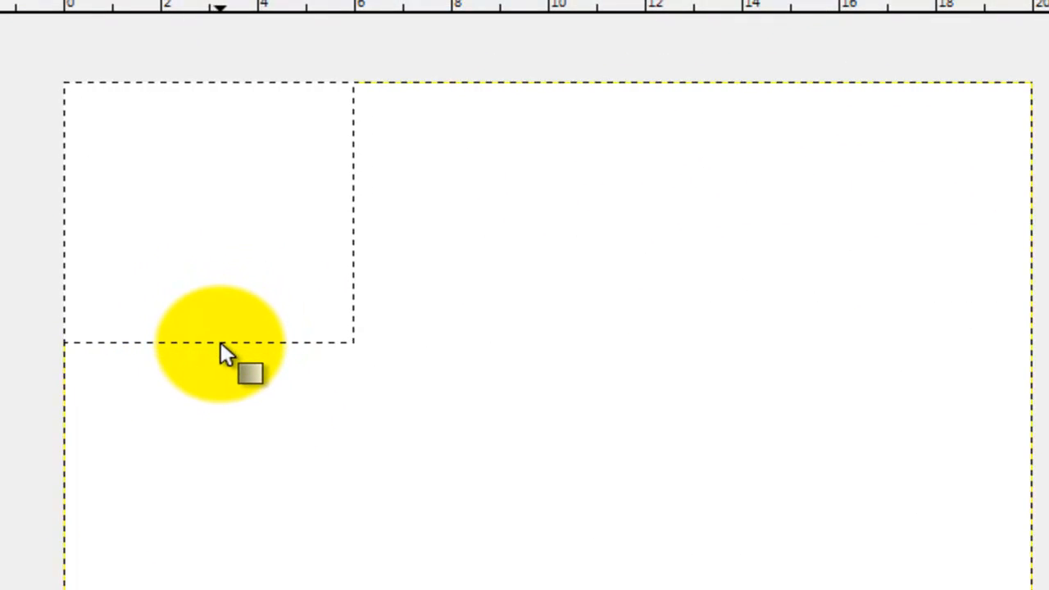
drag(220, 344, 237, 270)
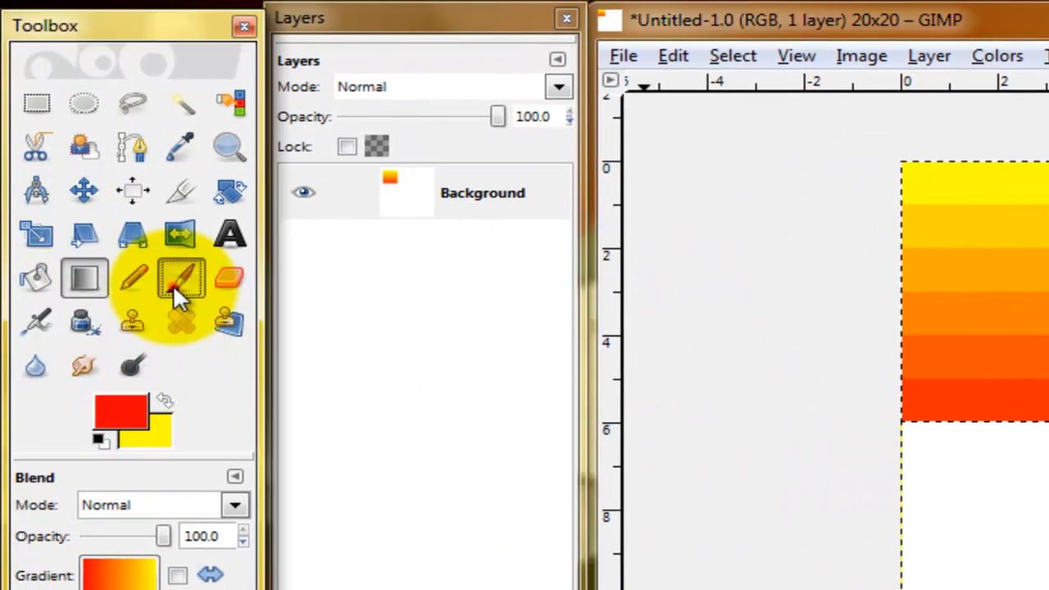
Switch to the Paintbrush and choose a brush tip for painting the block's edges
click(180, 278)
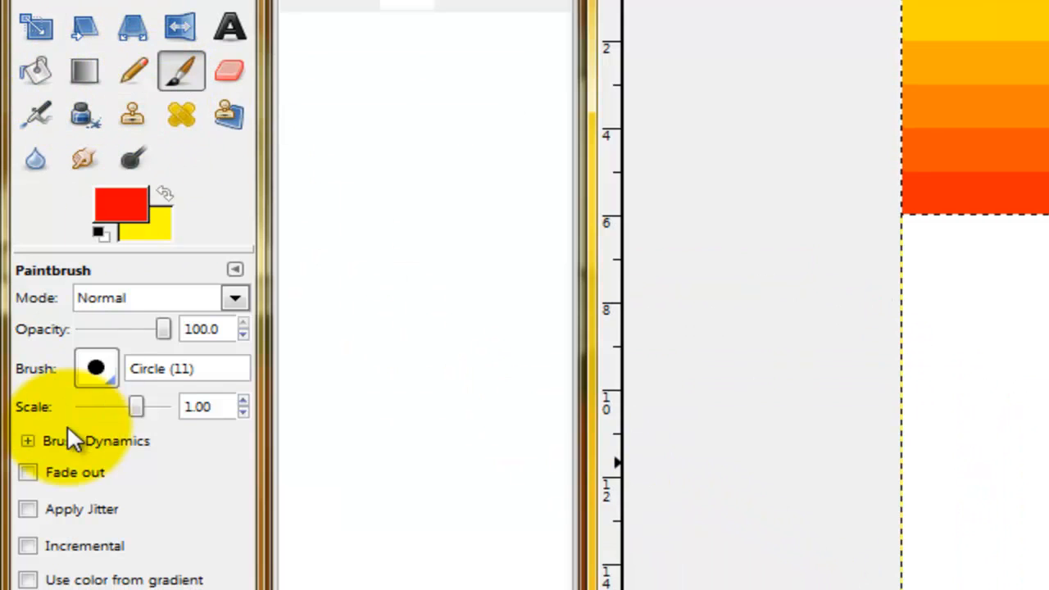
click(95, 367)
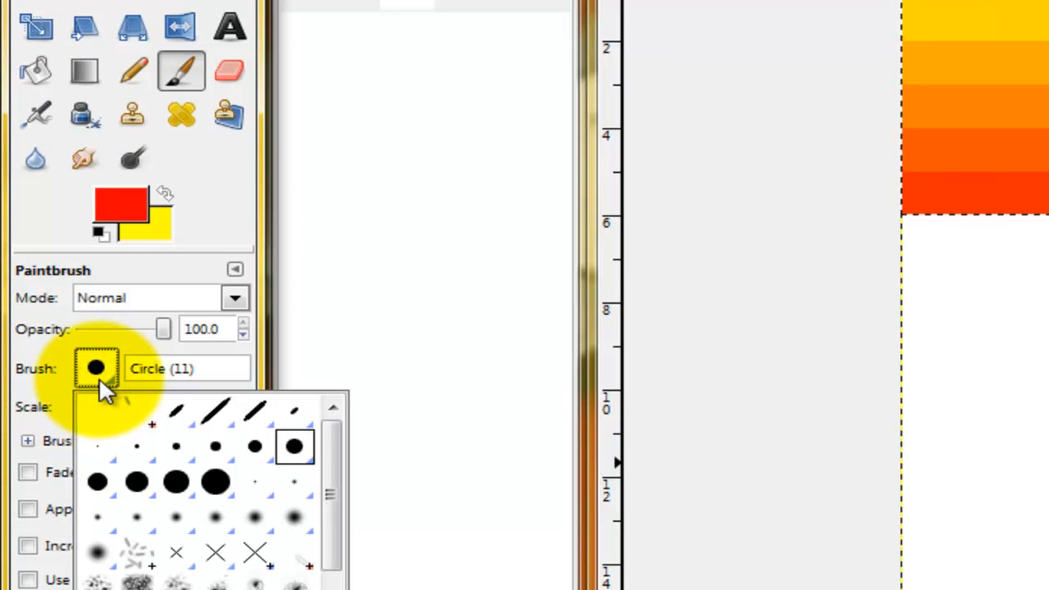
mouse_move(210, 324)
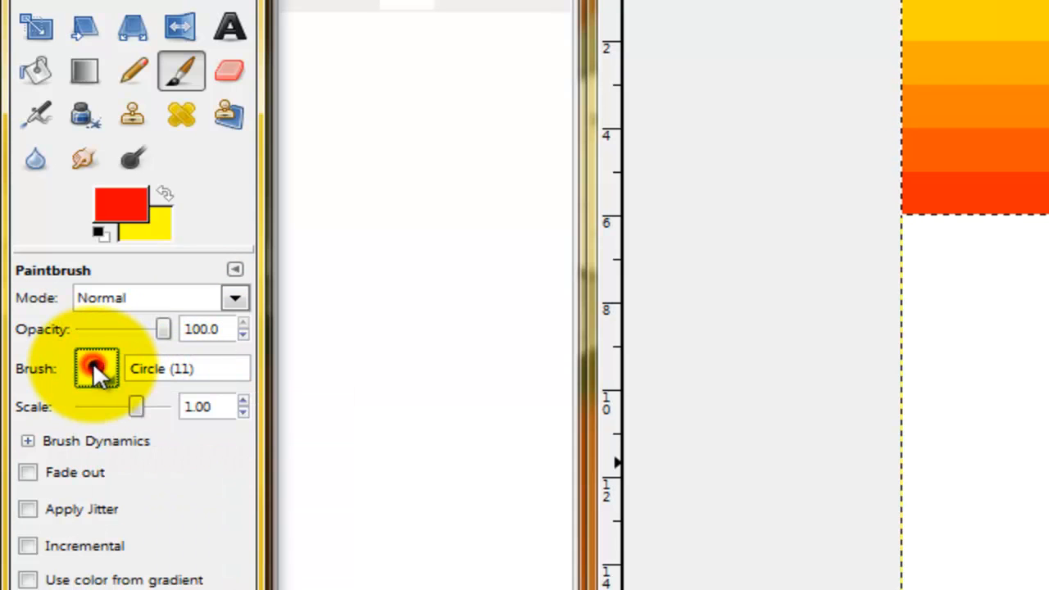
click(95, 367)
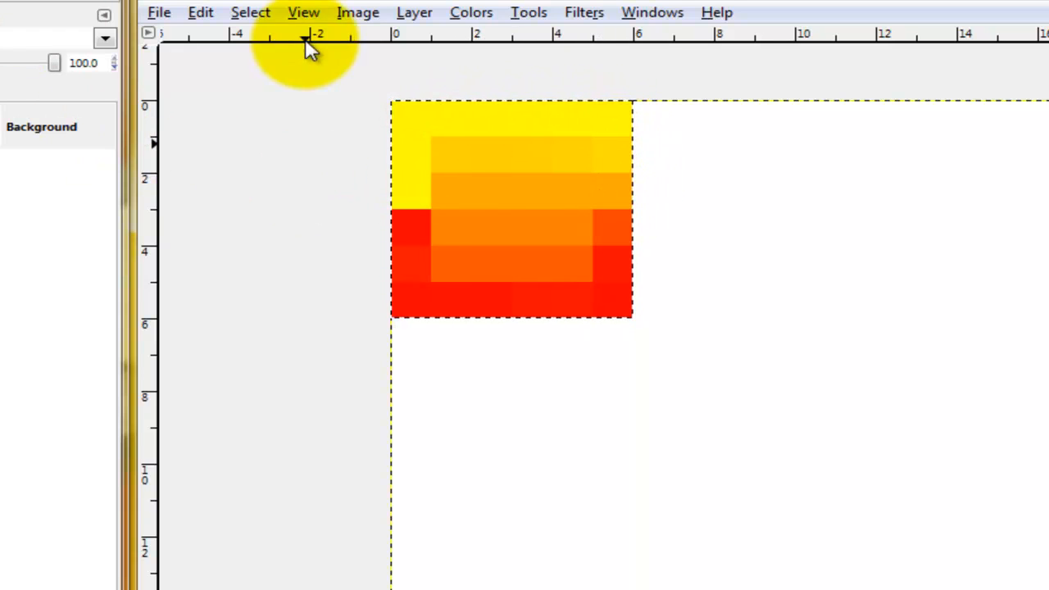
Undo then redo the last brush stroke and paint the gradient block's right edge
click(200, 12)
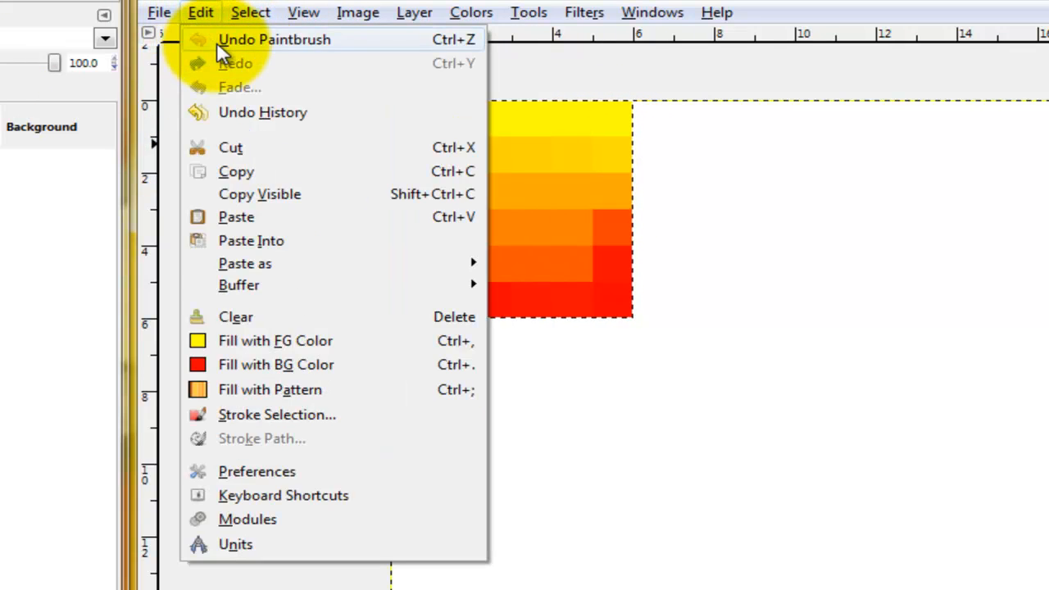
click(276, 39)
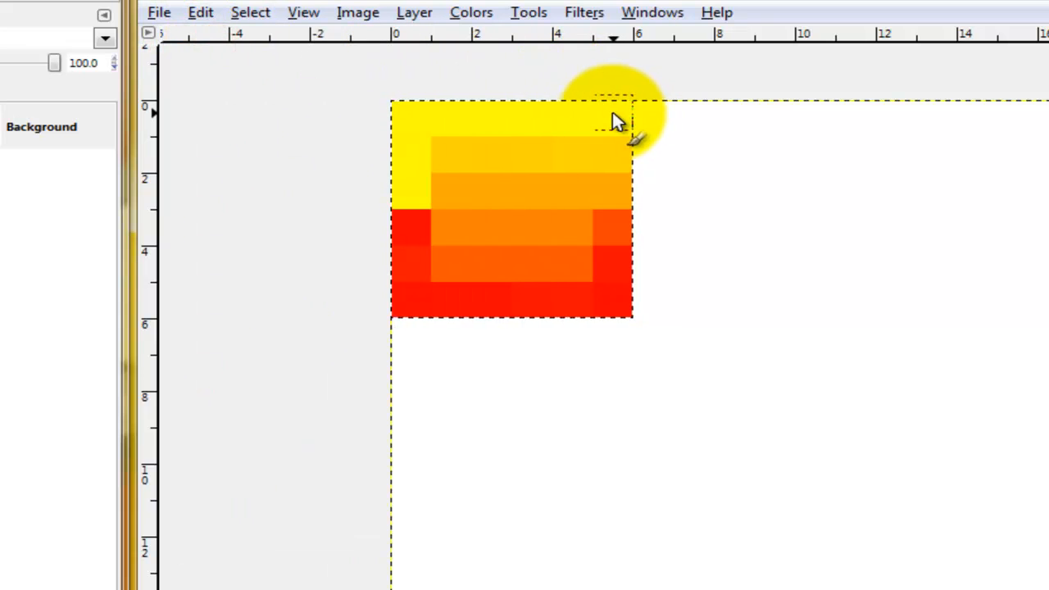
click(199, 13)
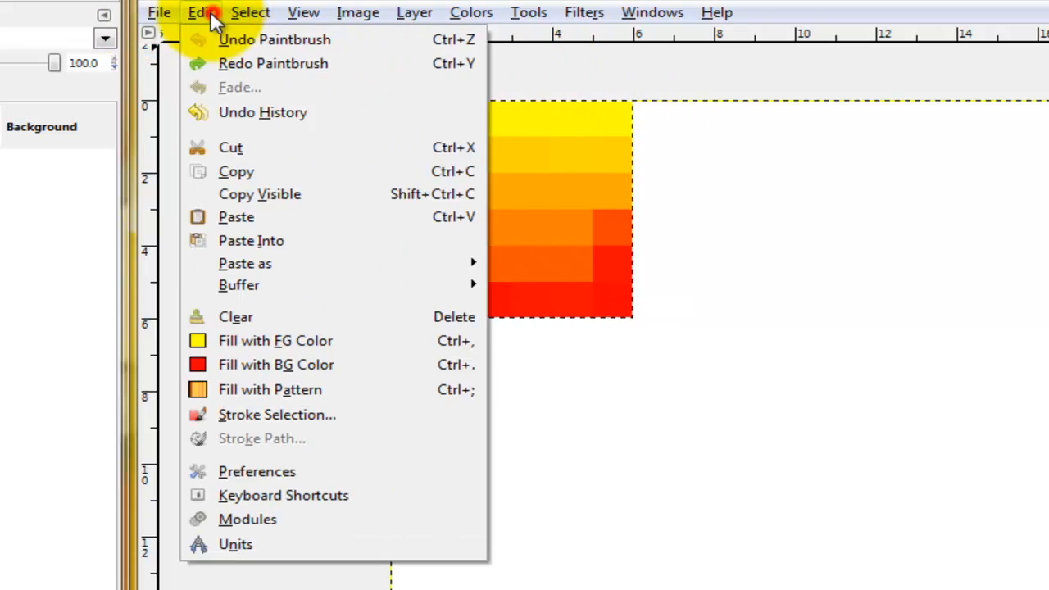
click(200, 13)
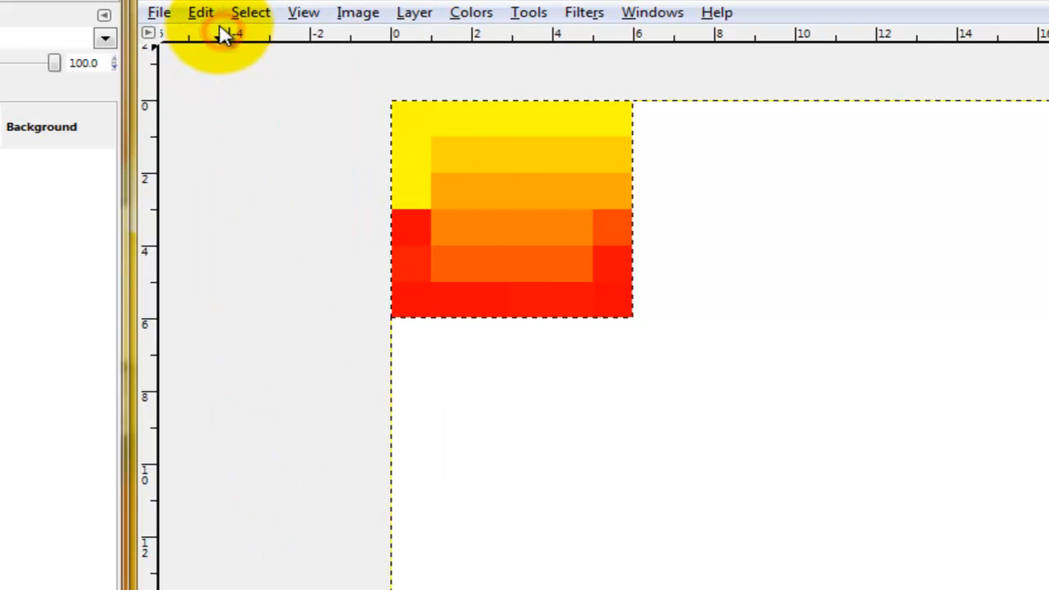
click(199, 14)
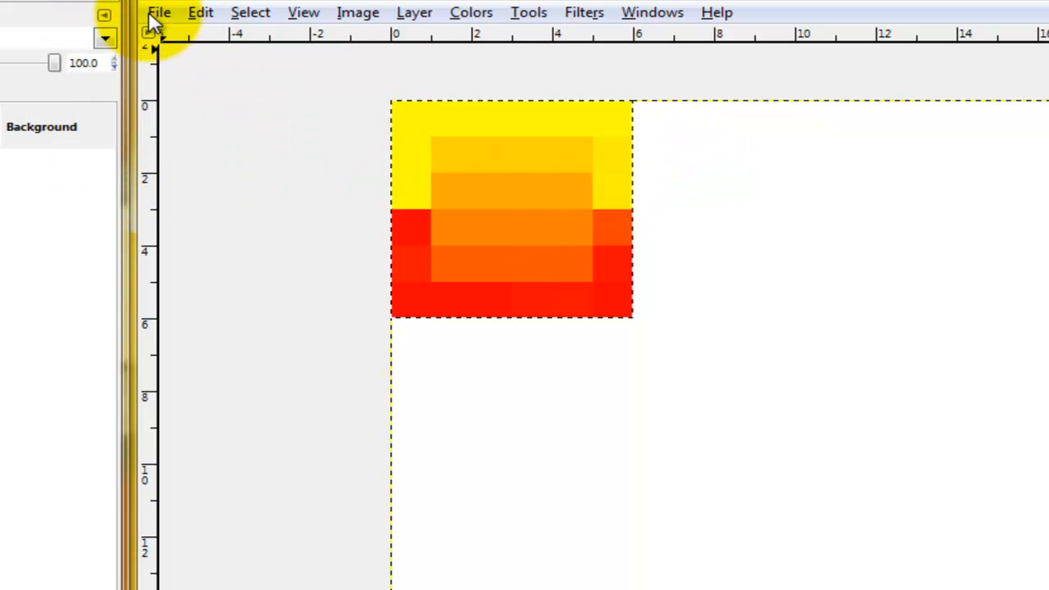
Paste a copy of the gradient block and move it right and down by half a block
click(159, 13)
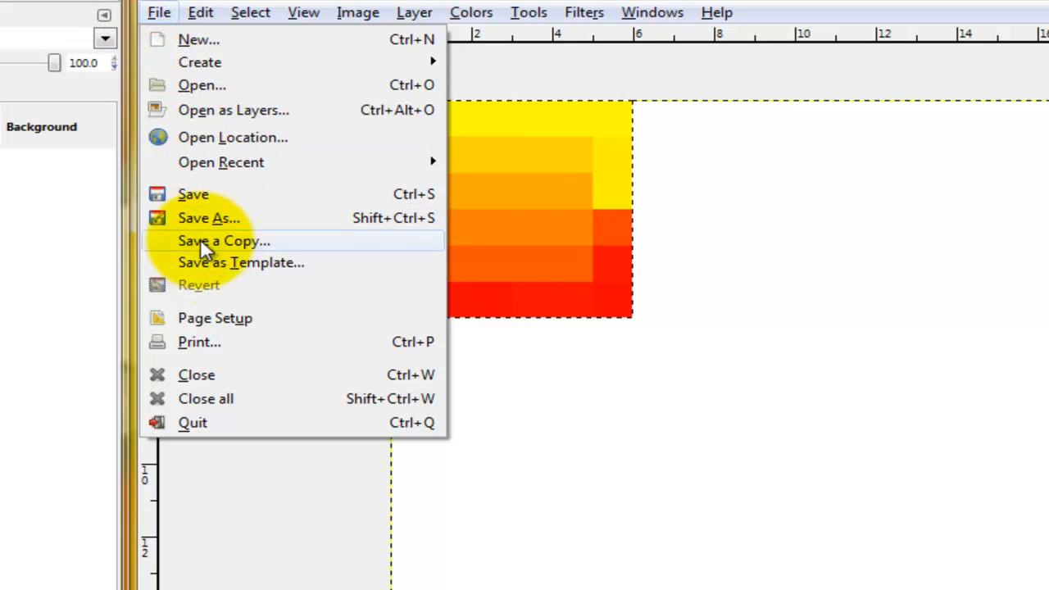
click(200, 12)
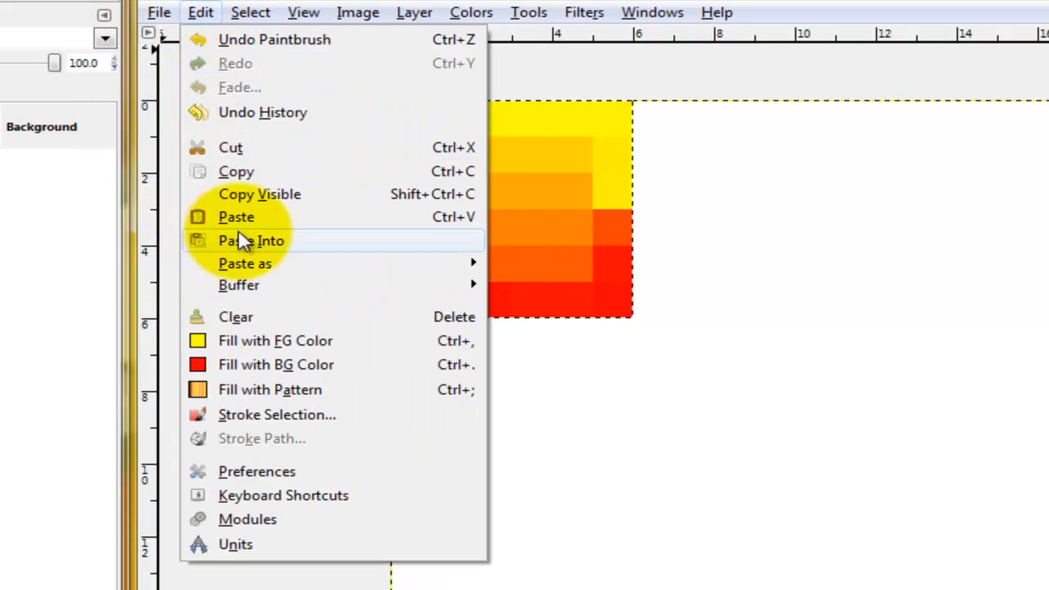
click(251, 239)
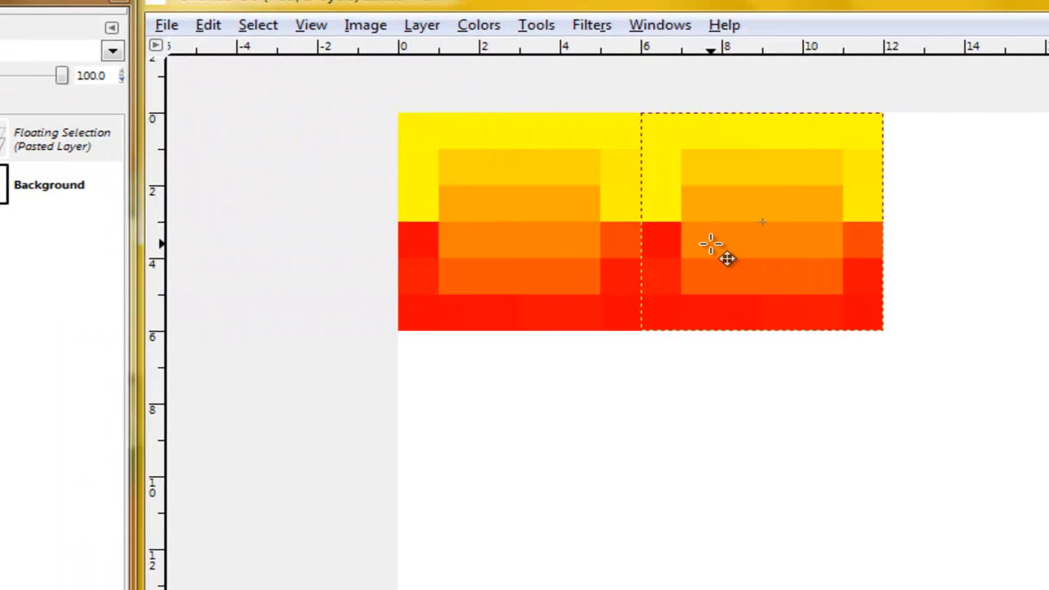
drag(713, 246, 713, 344)
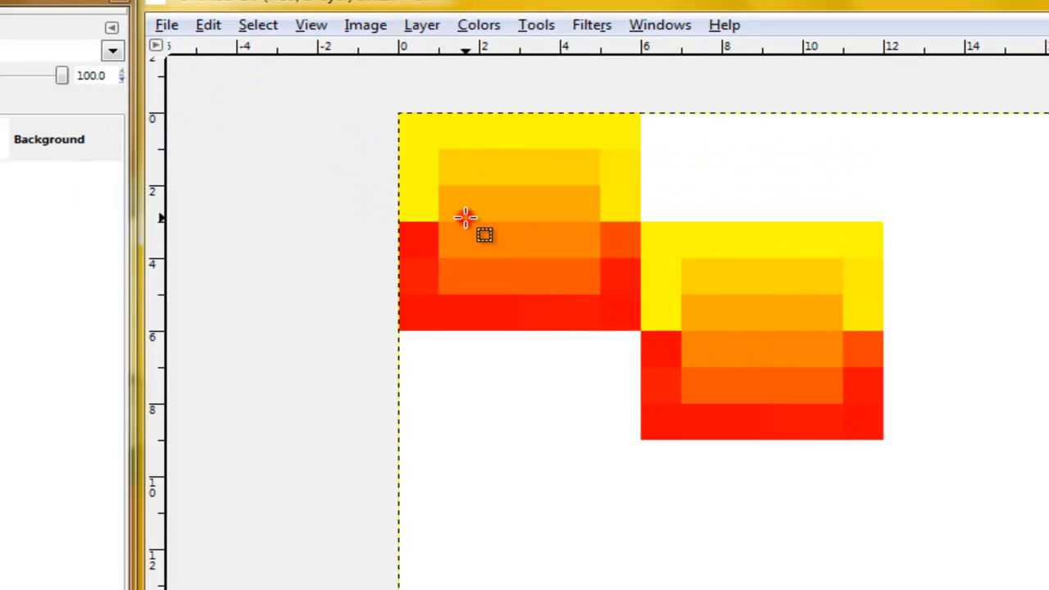
mouse_move(331, 56)
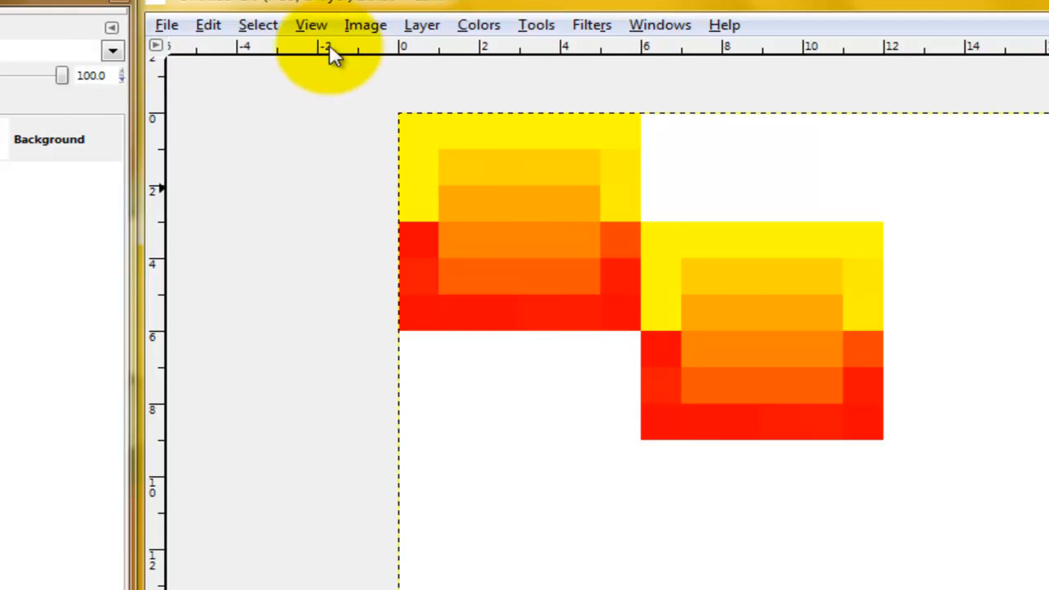
Paste another block copy so the halves wrap and crop the canvas to the 12×6 tile
click(208, 24)
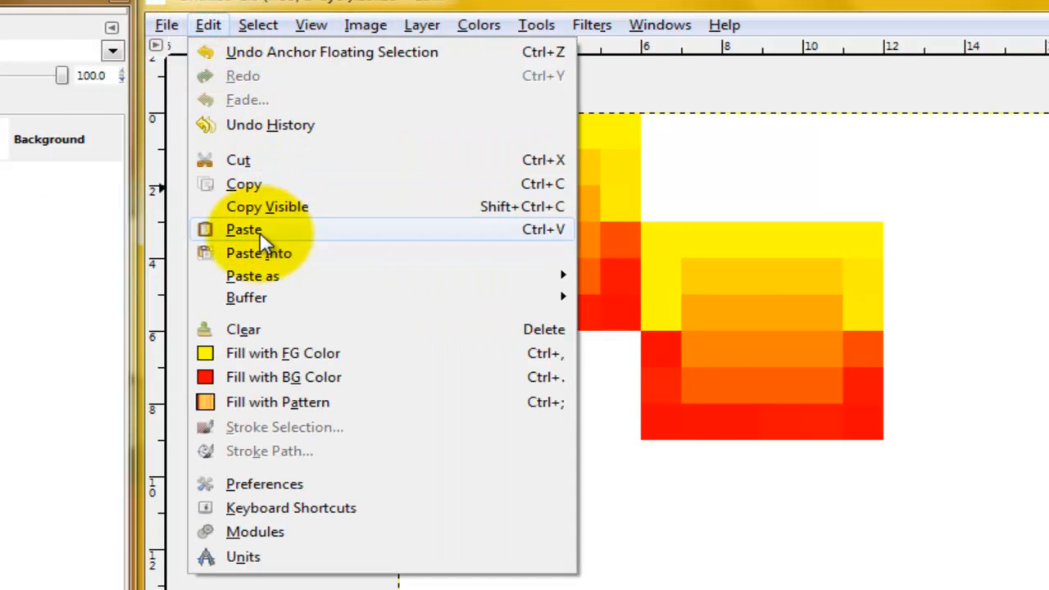
click(243, 230)
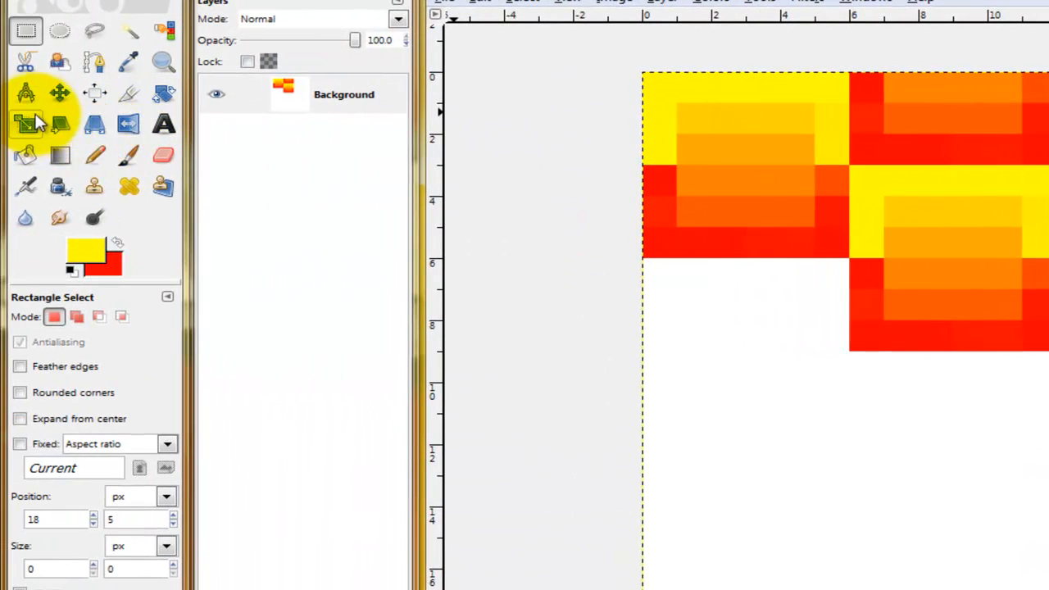
click(128, 92)
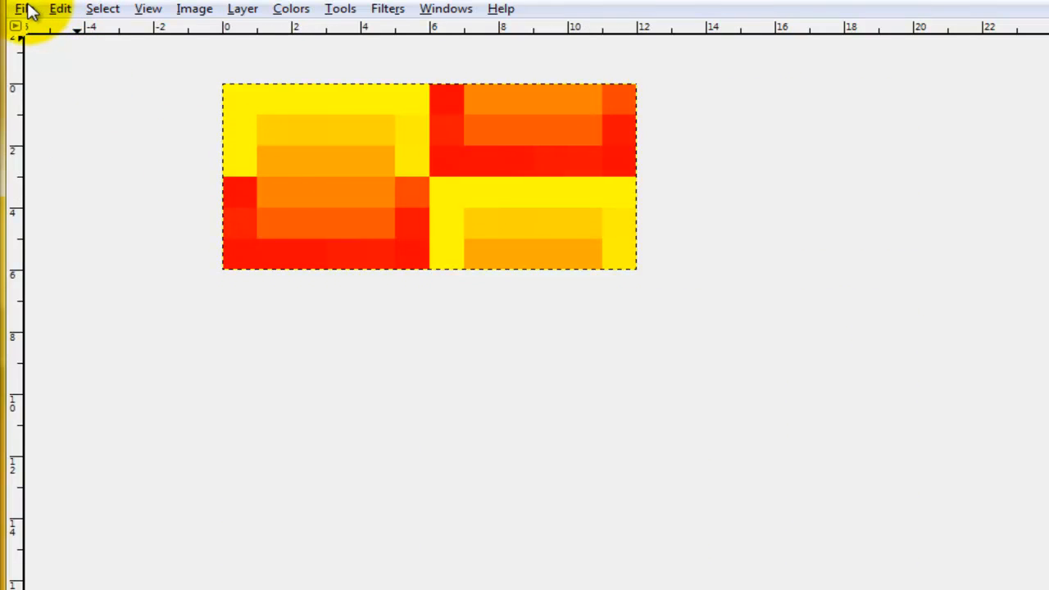
Start Save As and name the file youtubeviewers.pat
click(24, 10)
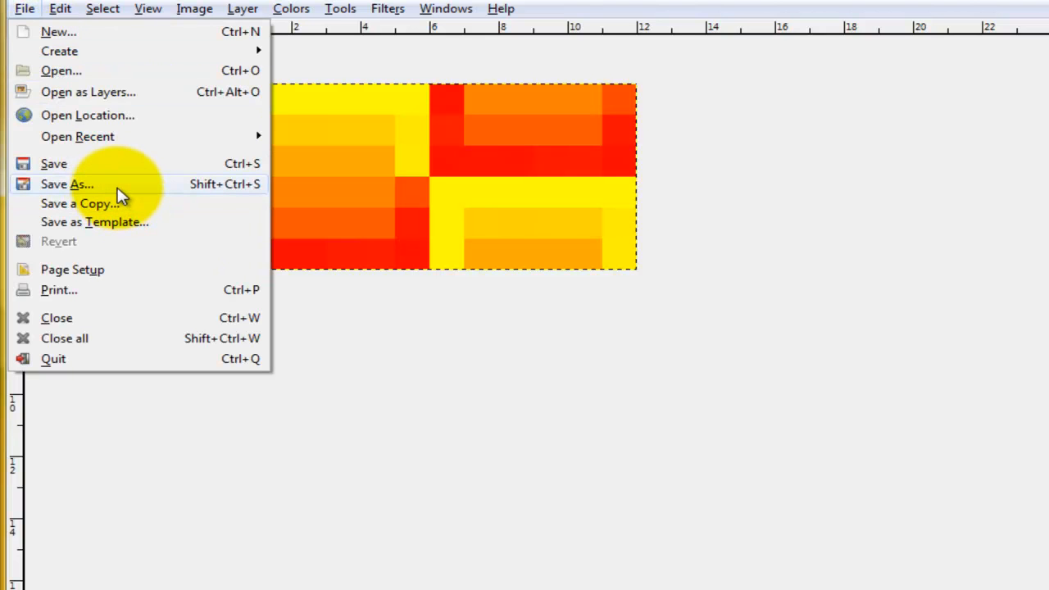
click(67, 183)
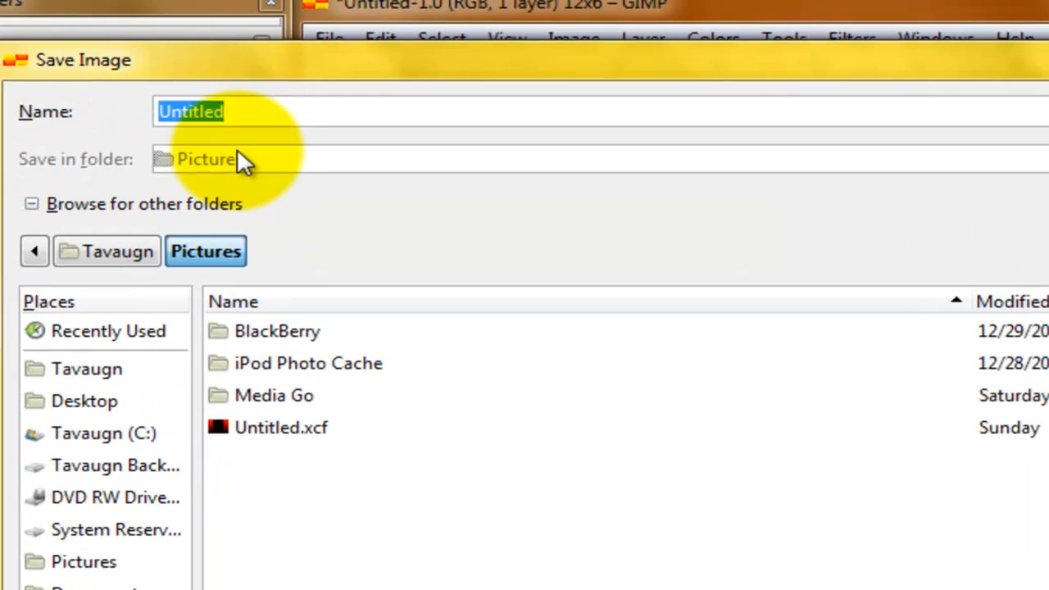
text(yoube v)
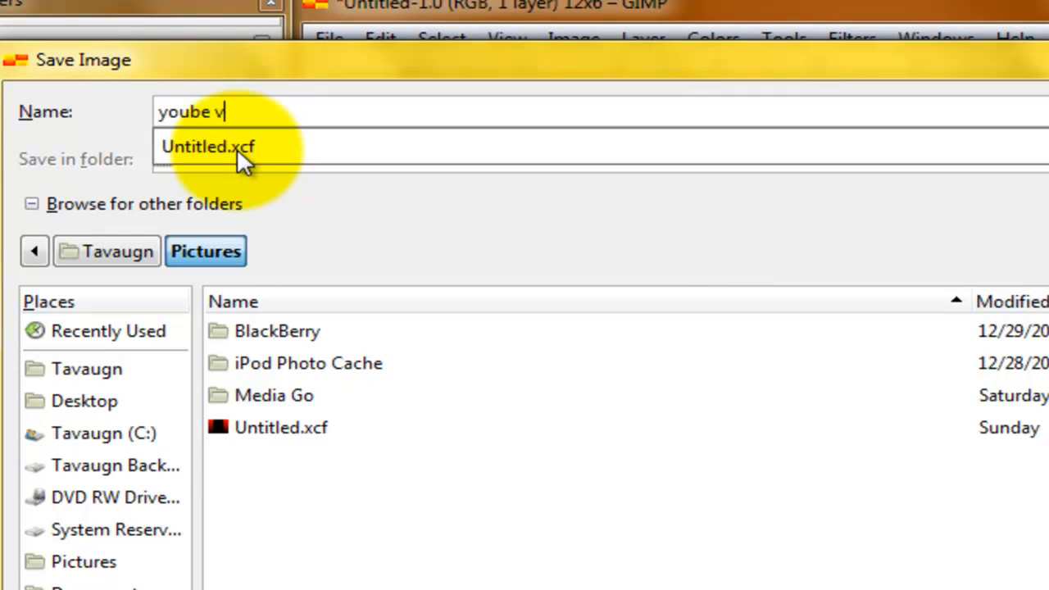
text(iewer)
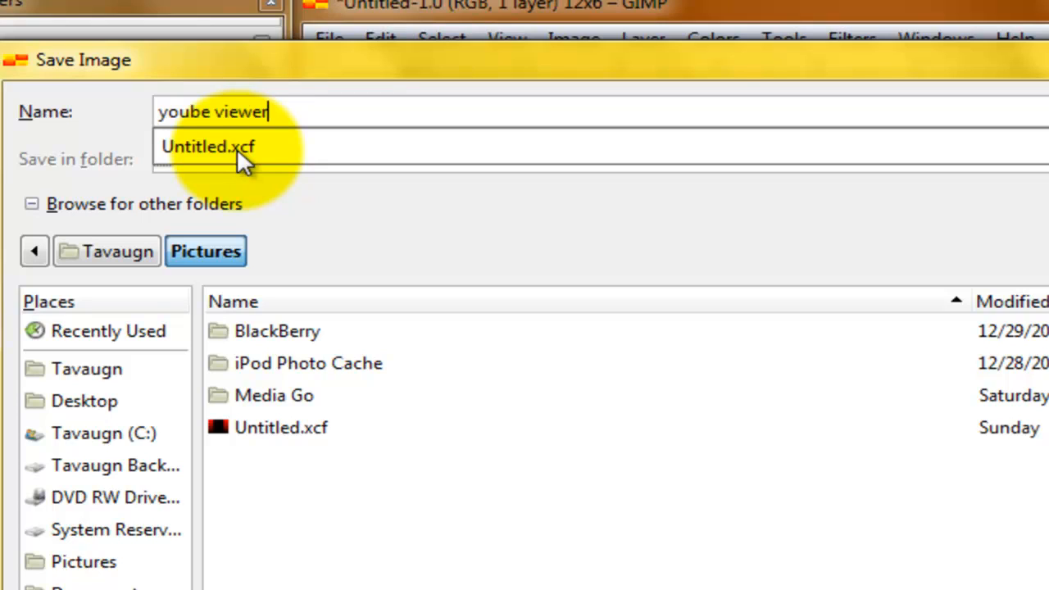
text(s)
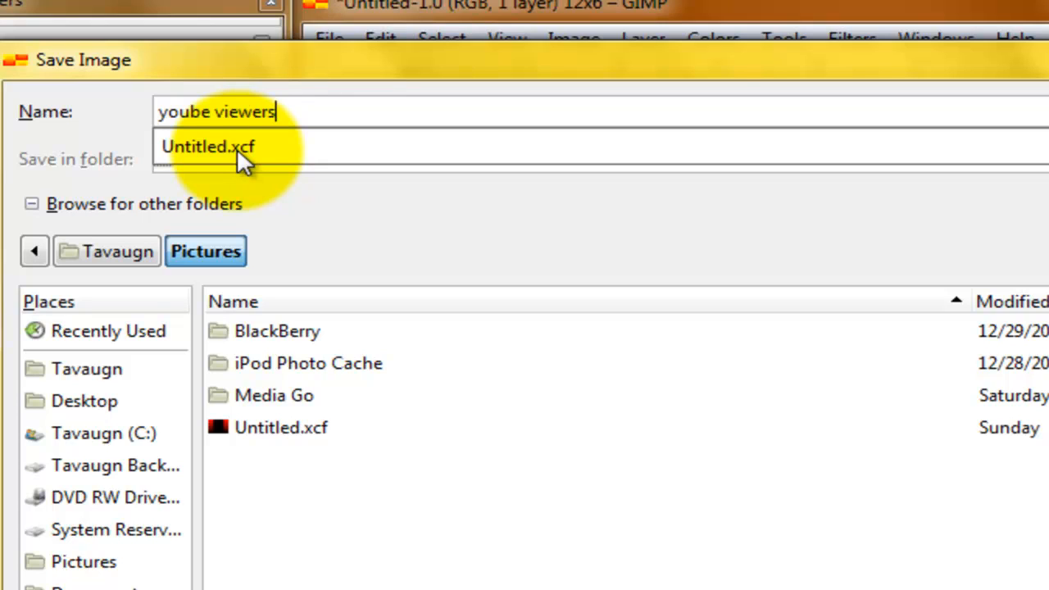
text(.pat)
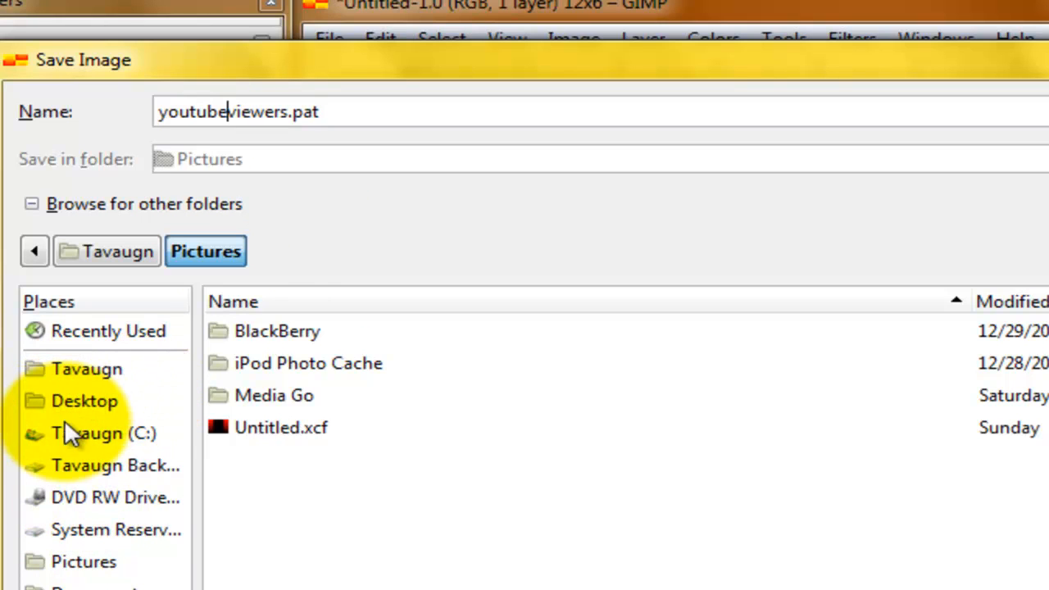
Navigate to the home folder's .gimp-2.6/patterns directory and save the pattern there
click(103, 432)
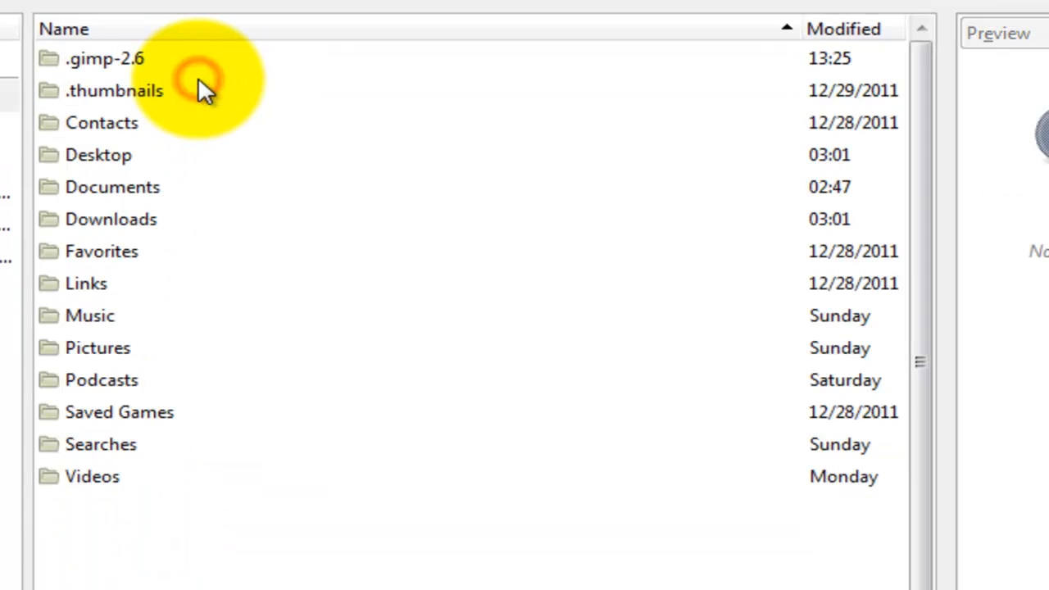
click(105, 59)
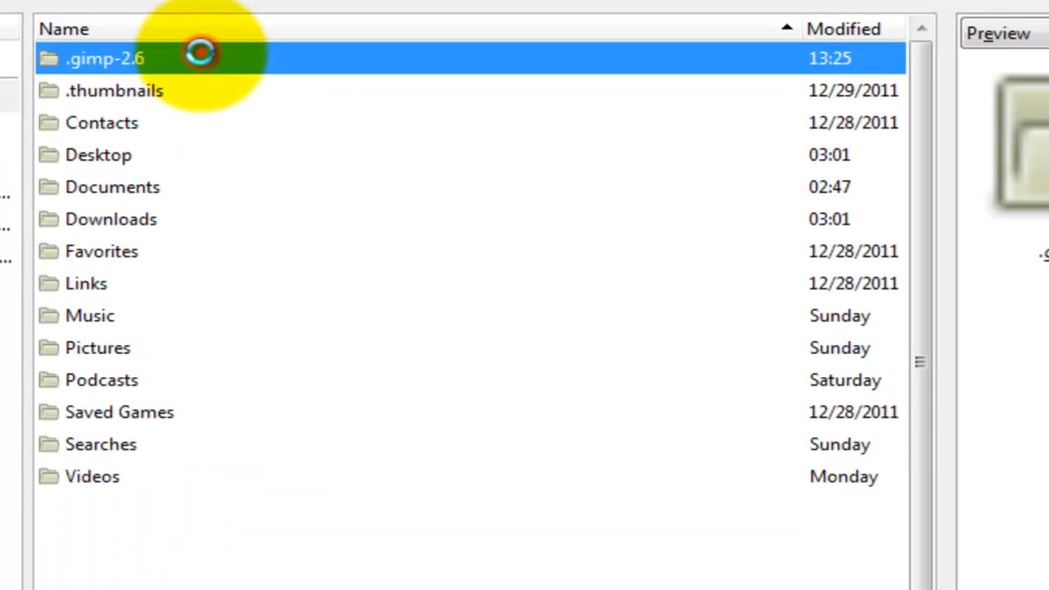
double_click(105, 59)
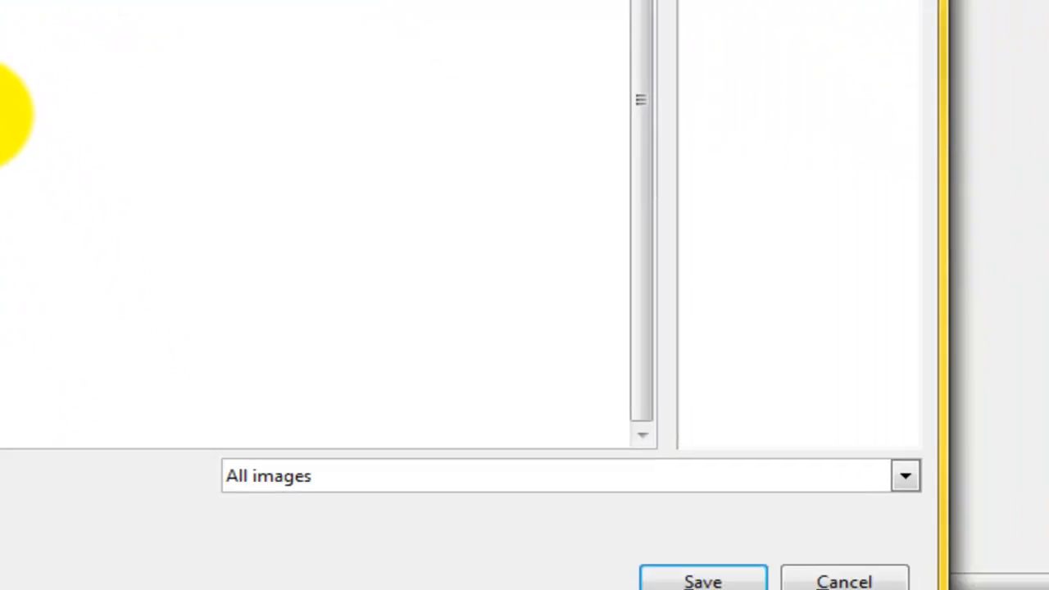
click(623, 508)
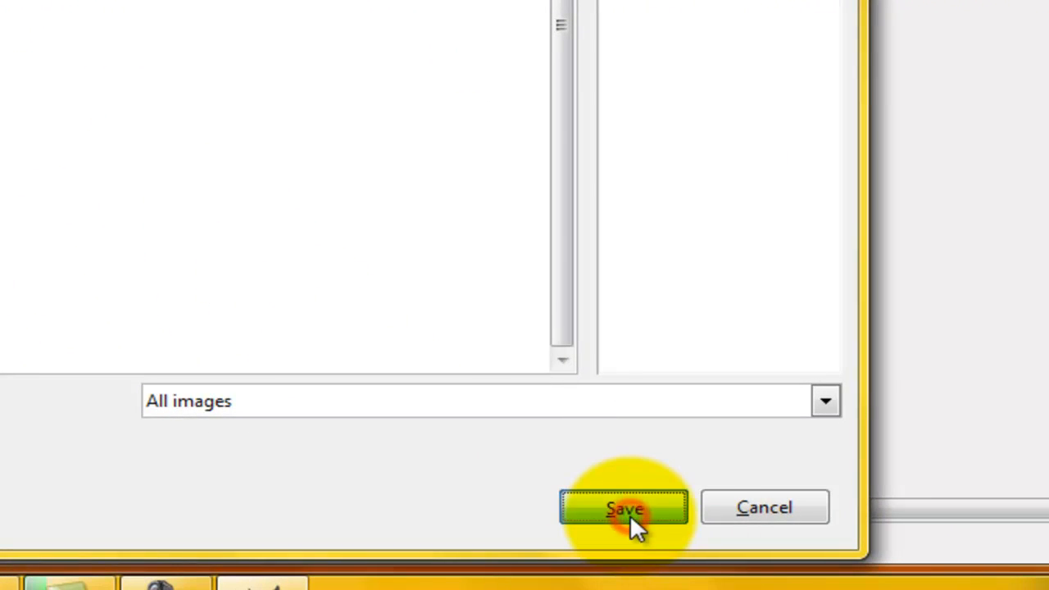
click(622, 508)
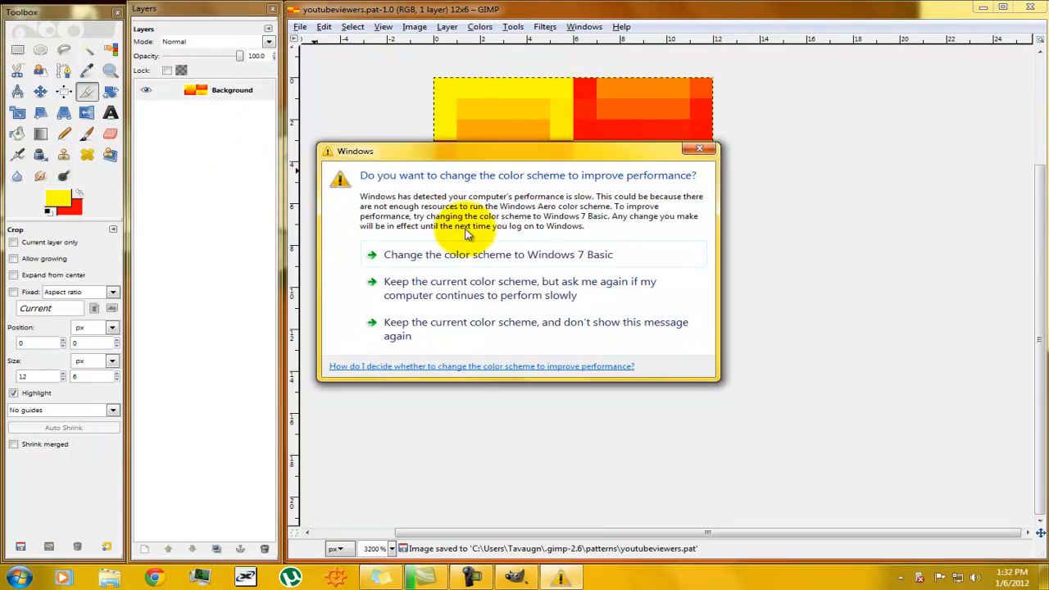
Keep the current Windows colour scheme, clearing the performance prompt over GIMP
click(698, 148)
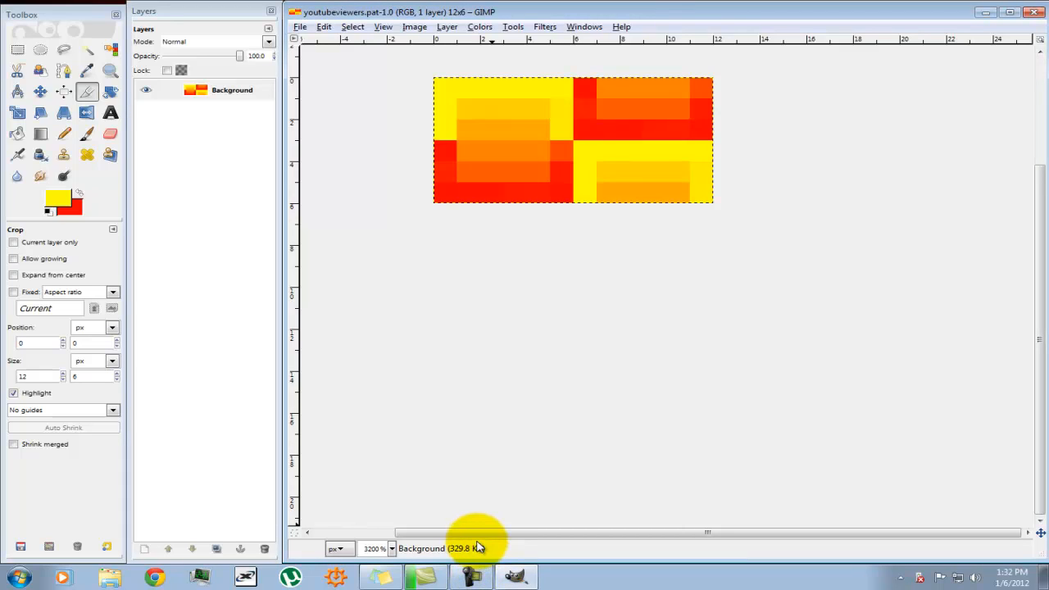
mouse_move(469, 551)
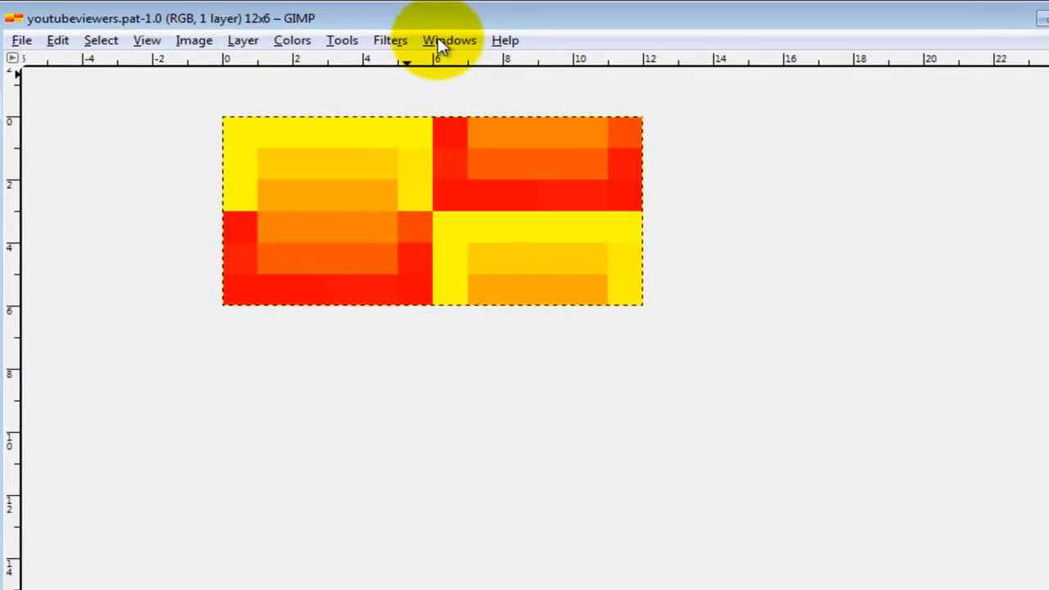
Refresh the Patterns dockable dialog and select the new 12×6 gradient tile
click(449, 39)
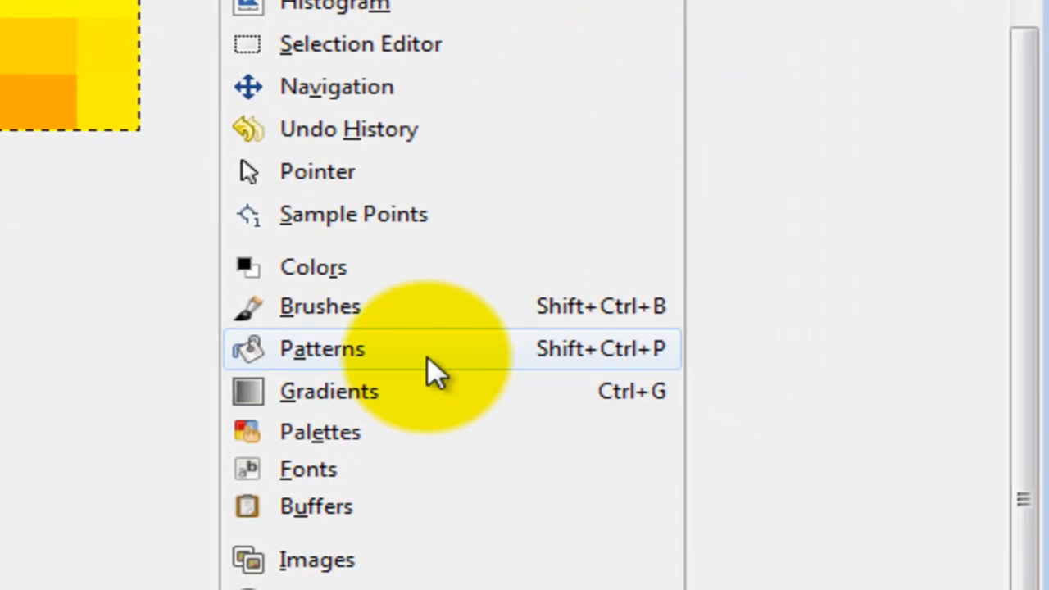
mouse_move(368, 315)
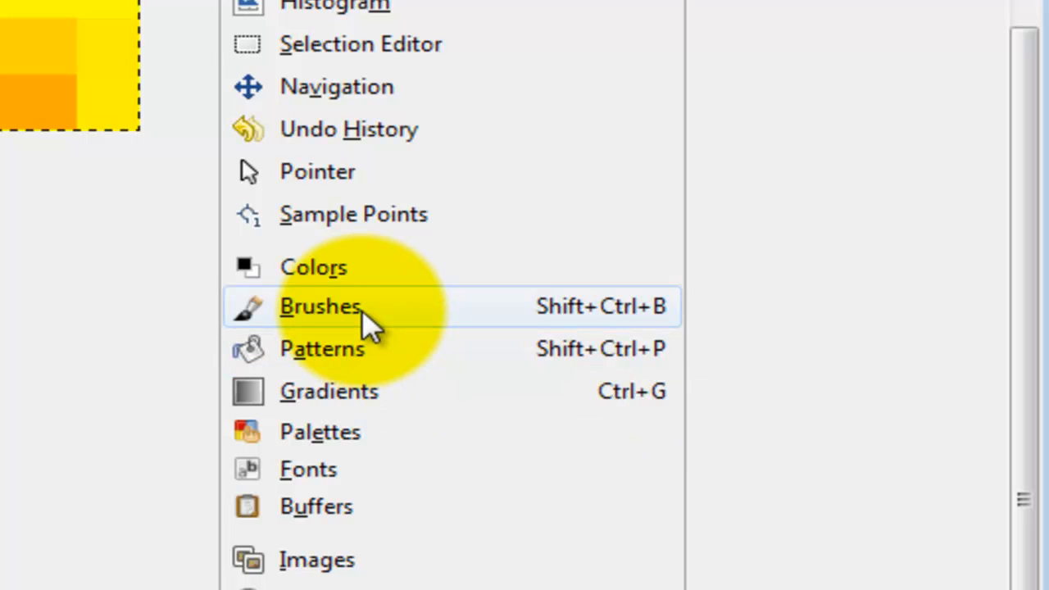
mouse_move(410, 369)
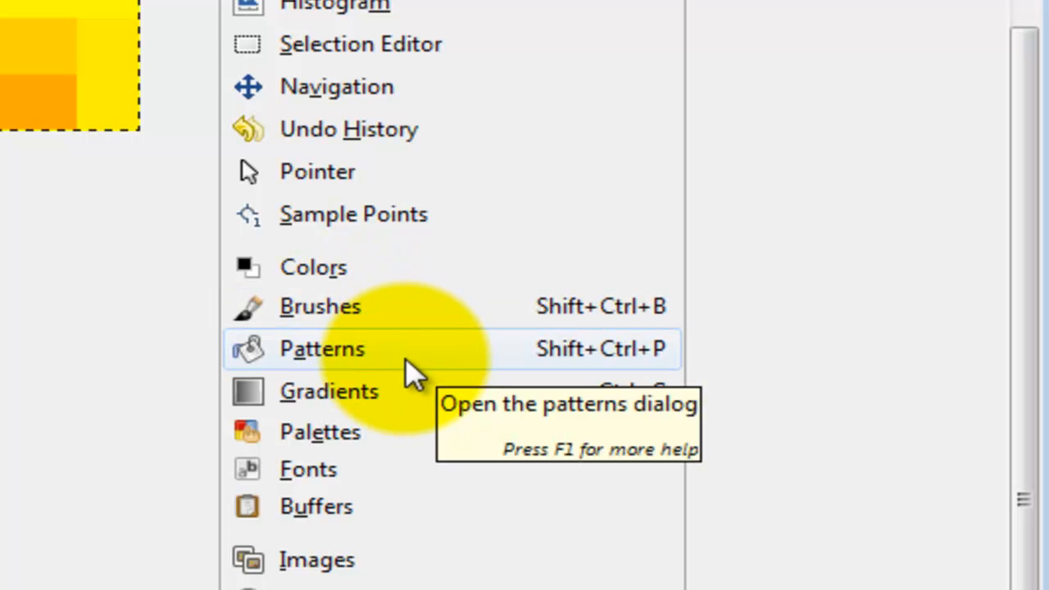
click(321, 348)
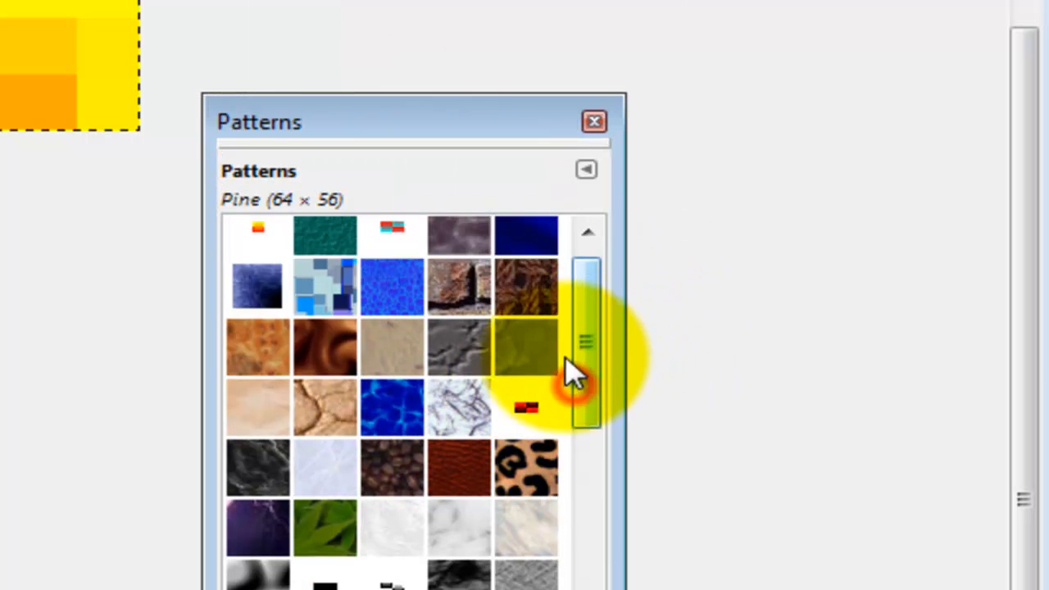
scroll(down, 3)
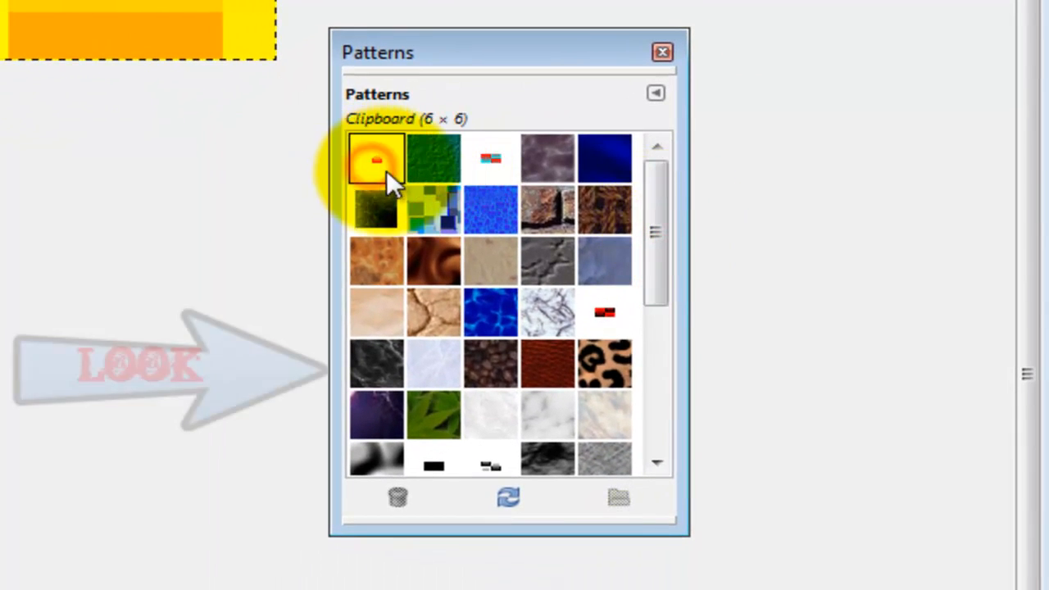
click(508, 498)
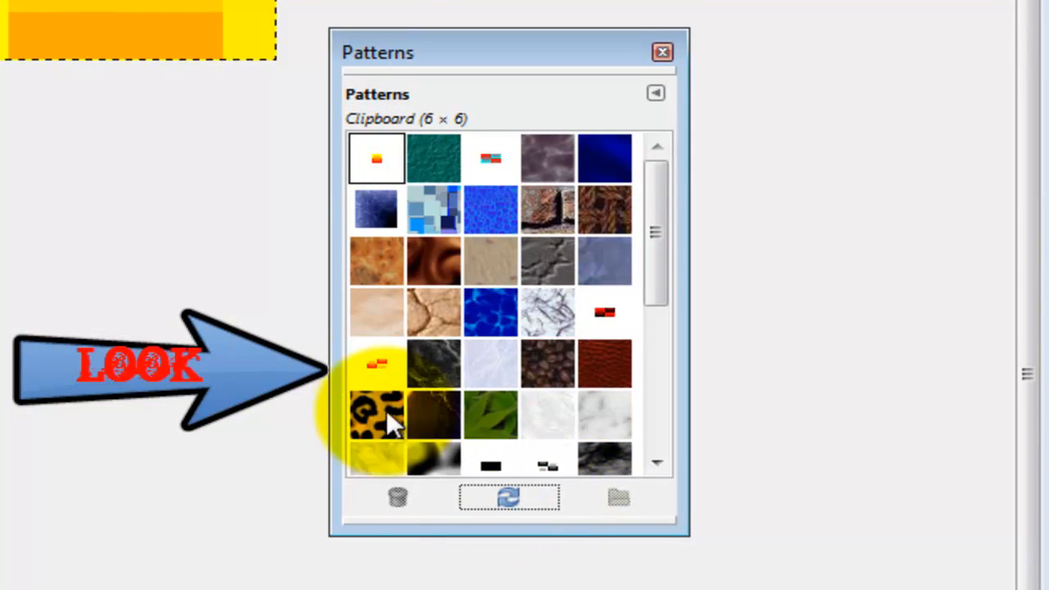
click(377, 364)
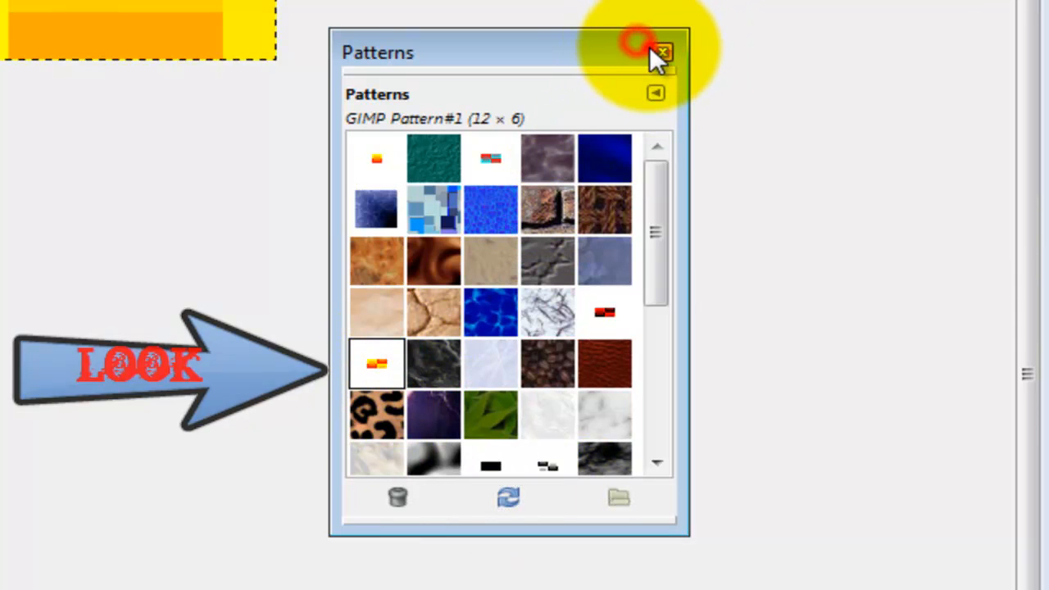
click(662, 51)
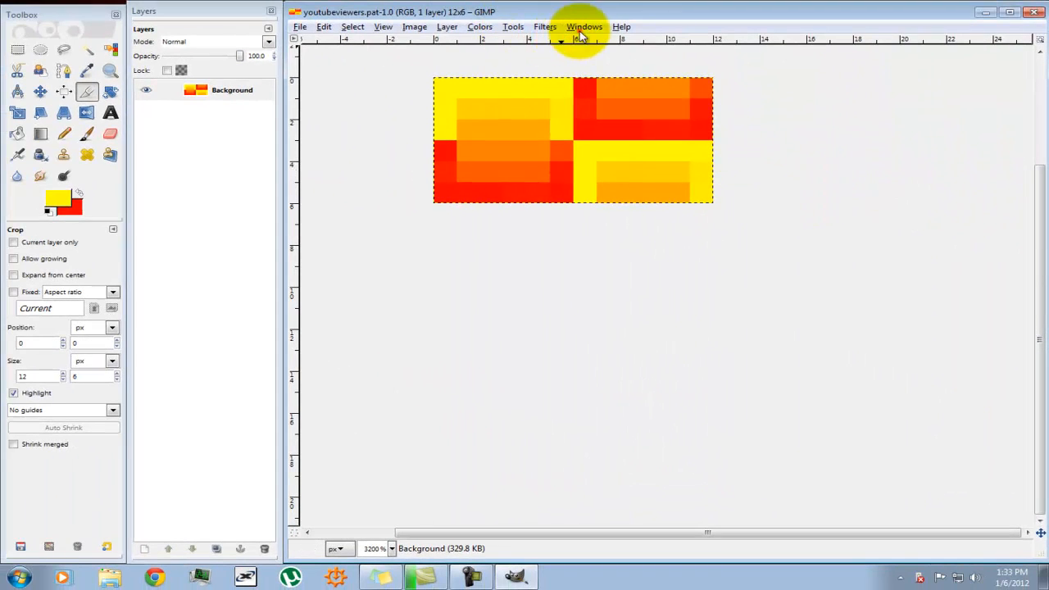
Switch Bucket Fill to Pattern fill and show the new 12×6 tile in its picker
click(583, 26)
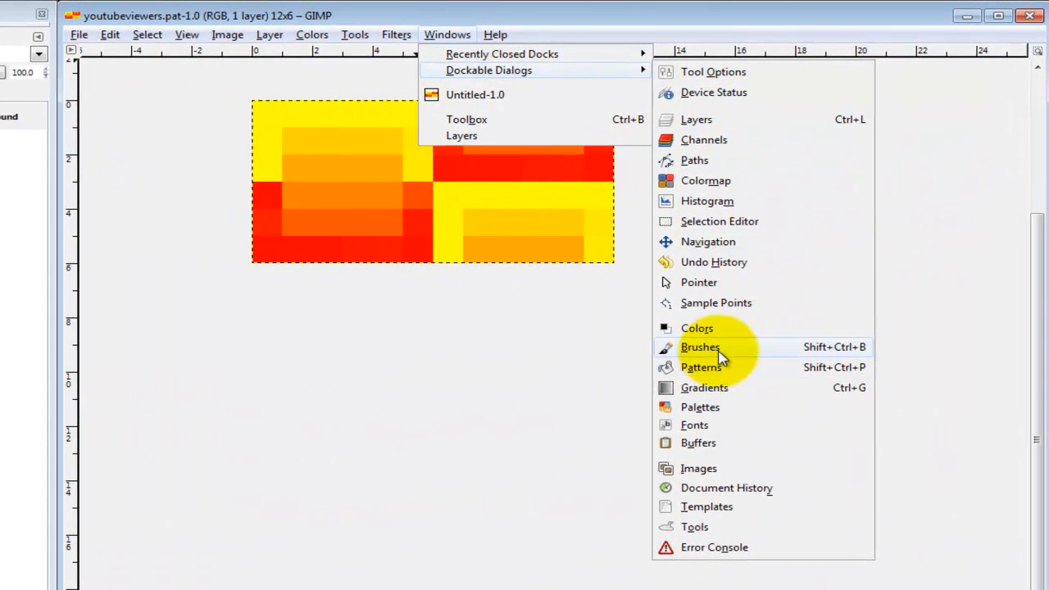
click(699, 347)
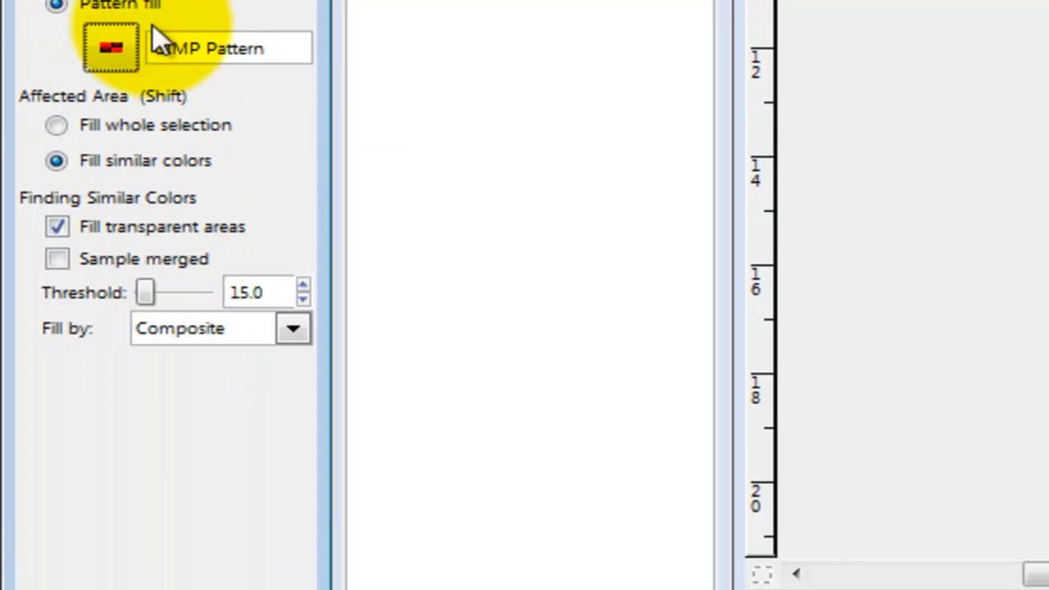
click(112, 48)
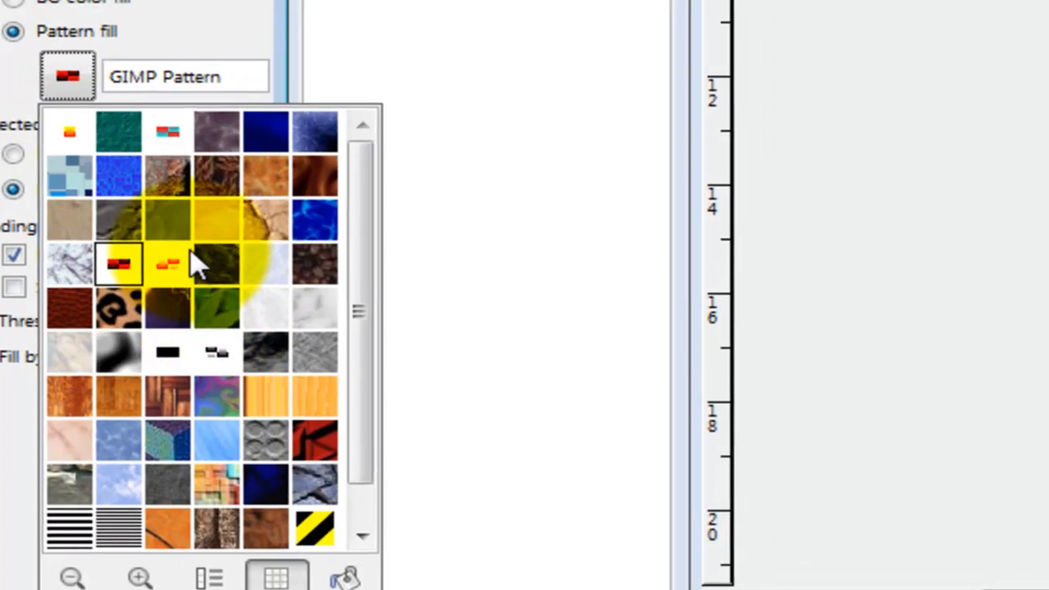